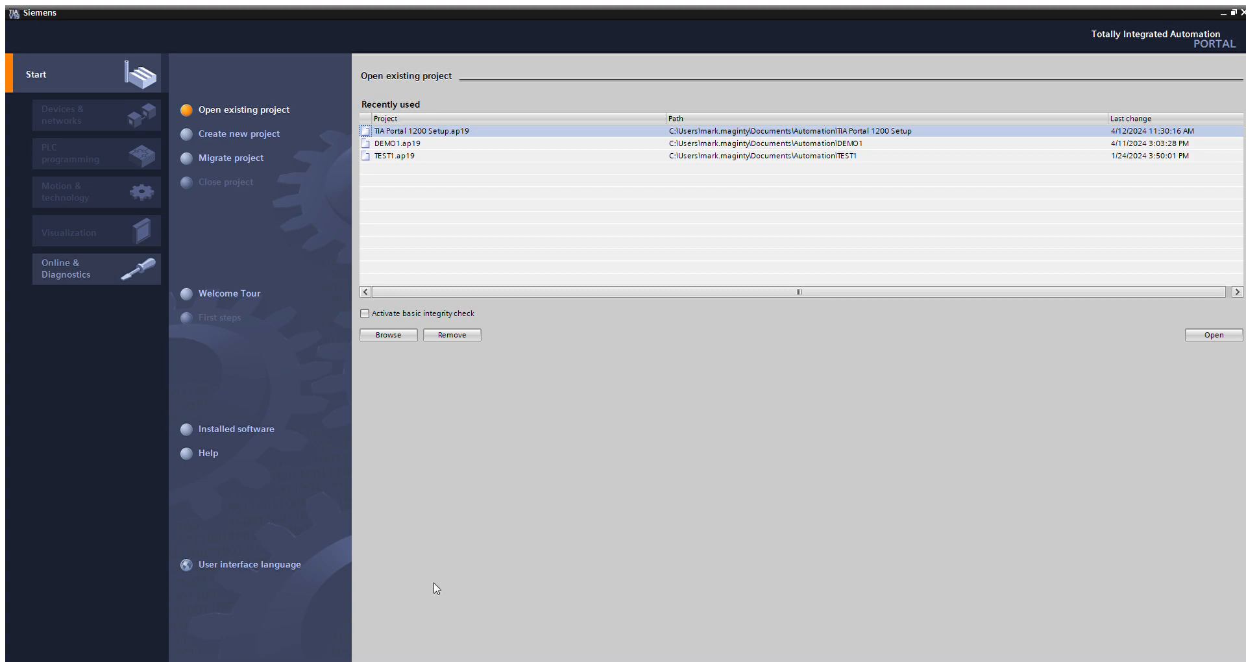
pyautogui.moveTo(233, 627)
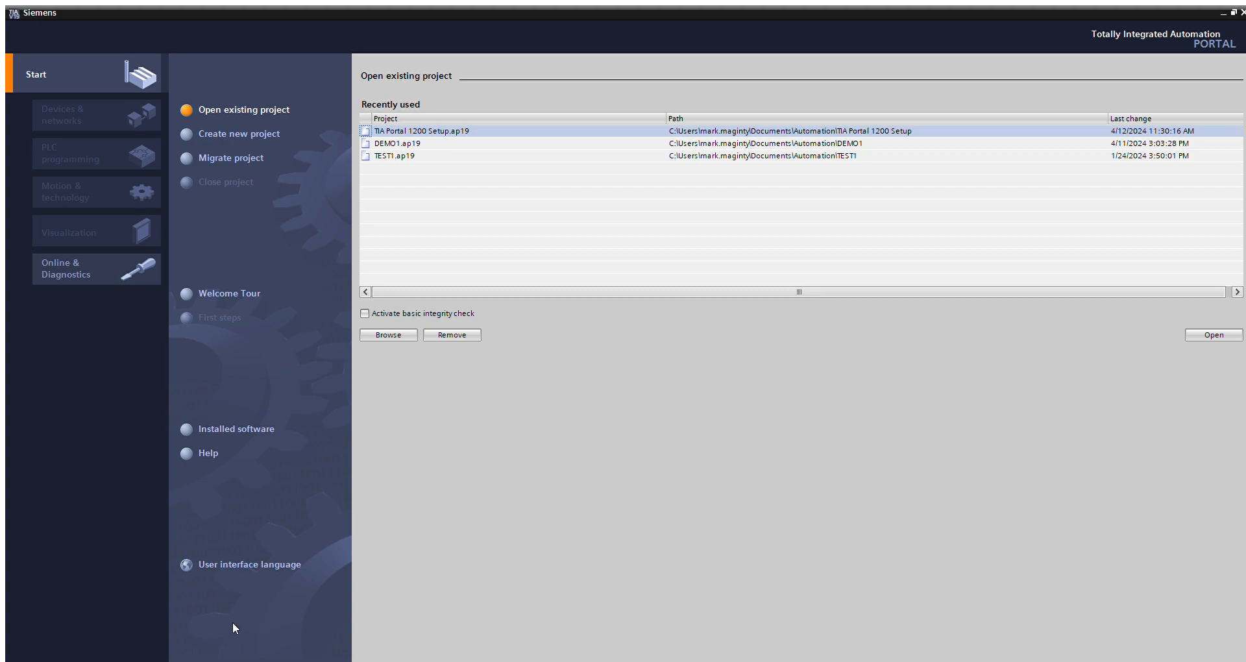
pyautogui.moveTo(613, 535)
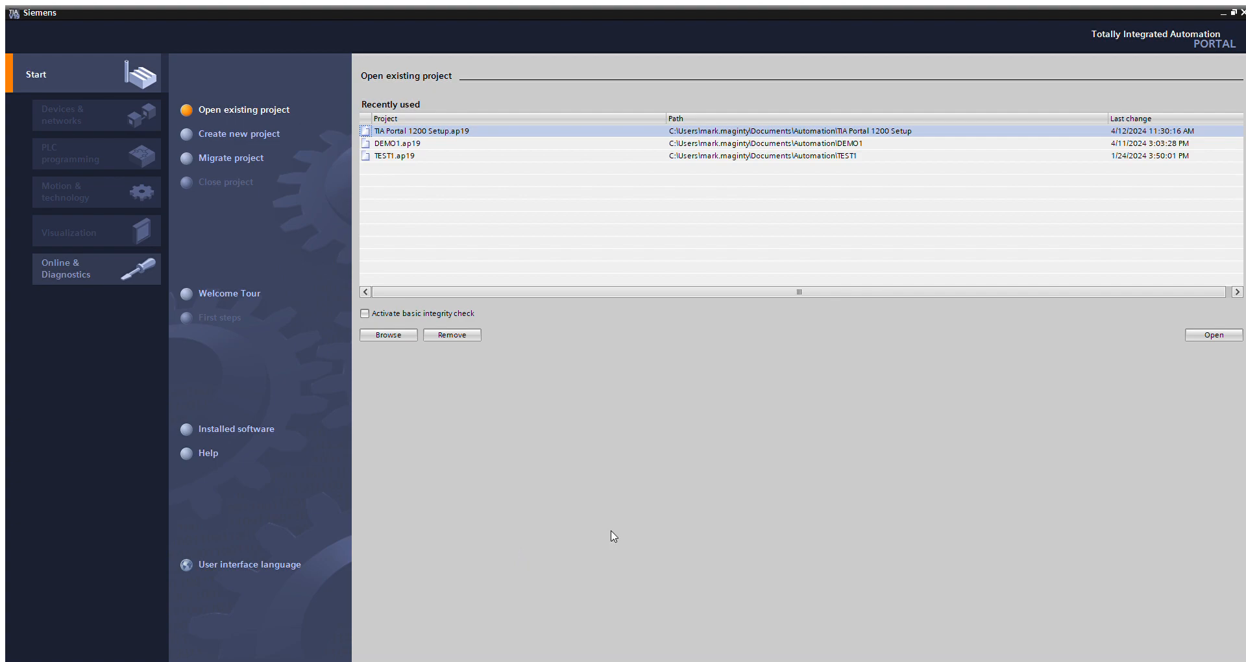
pyautogui.moveTo(561, 482)
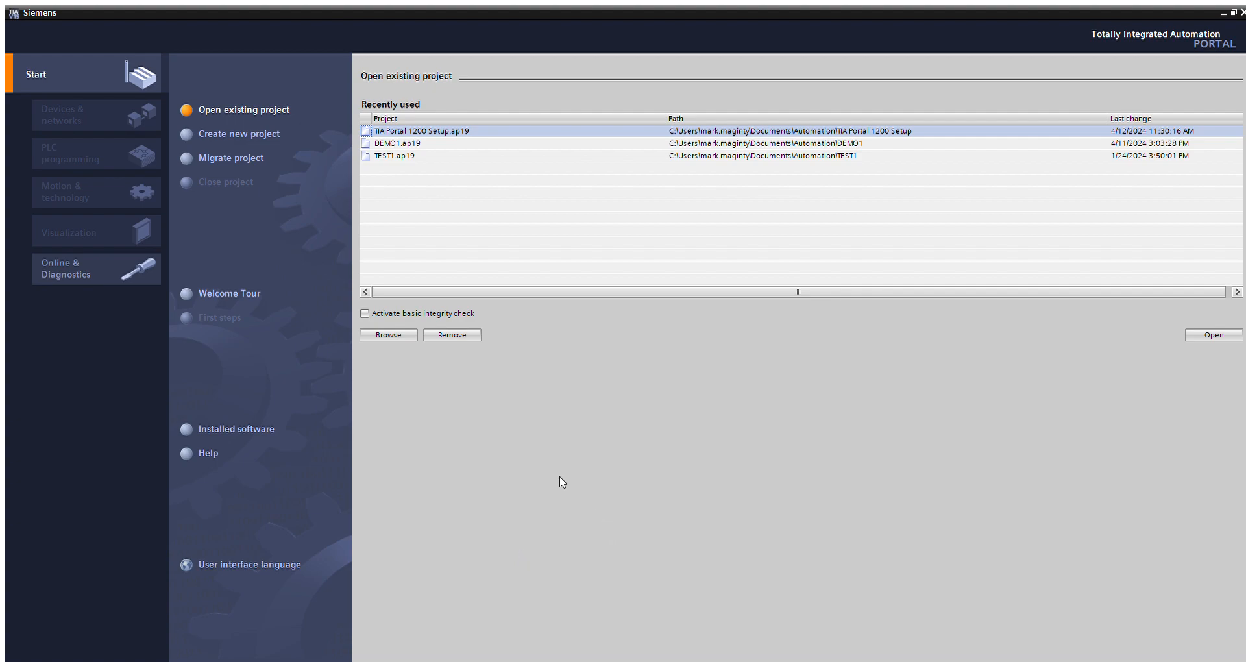
pyautogui.moveTo(254, 119)
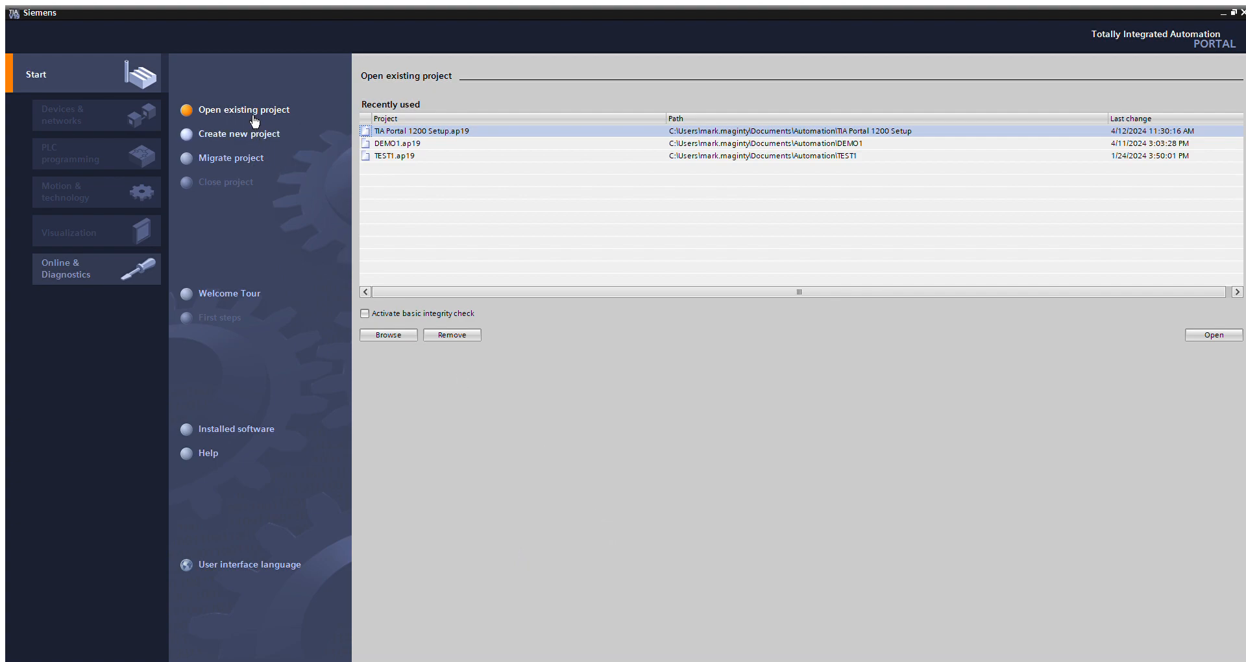
# Start a new project, name it '1500 Setup TIAPORTAL', and create it
pyautogui.click(239, 134)
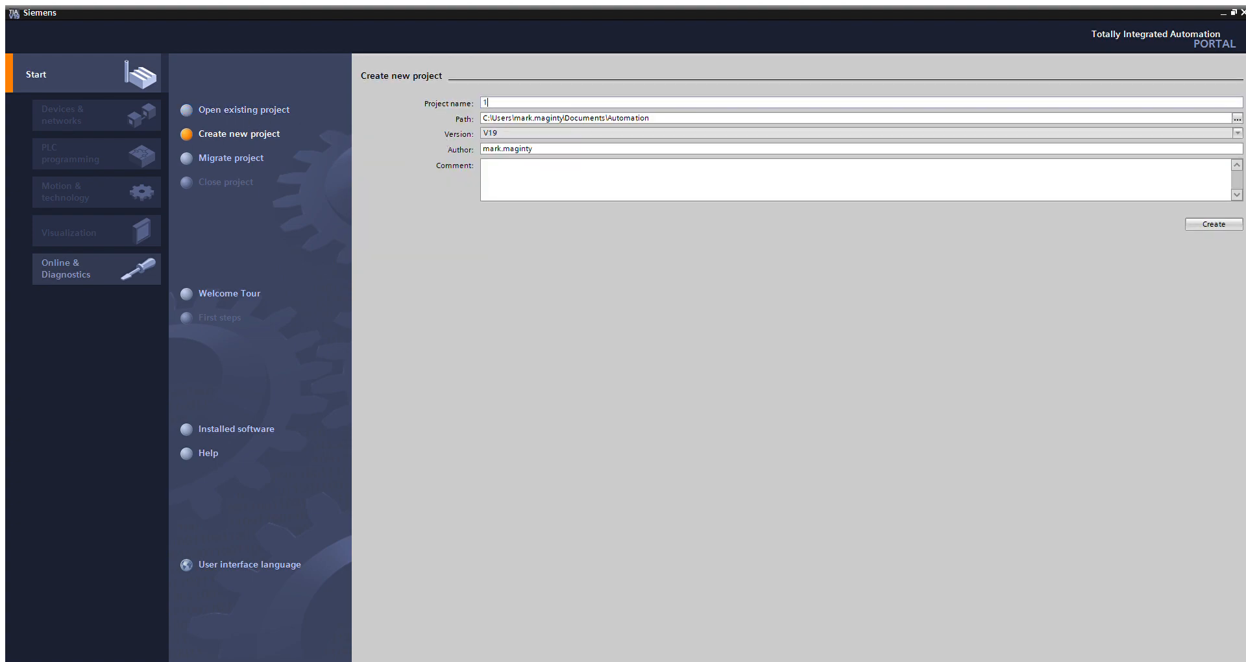
pyautogui.write('500 Set')
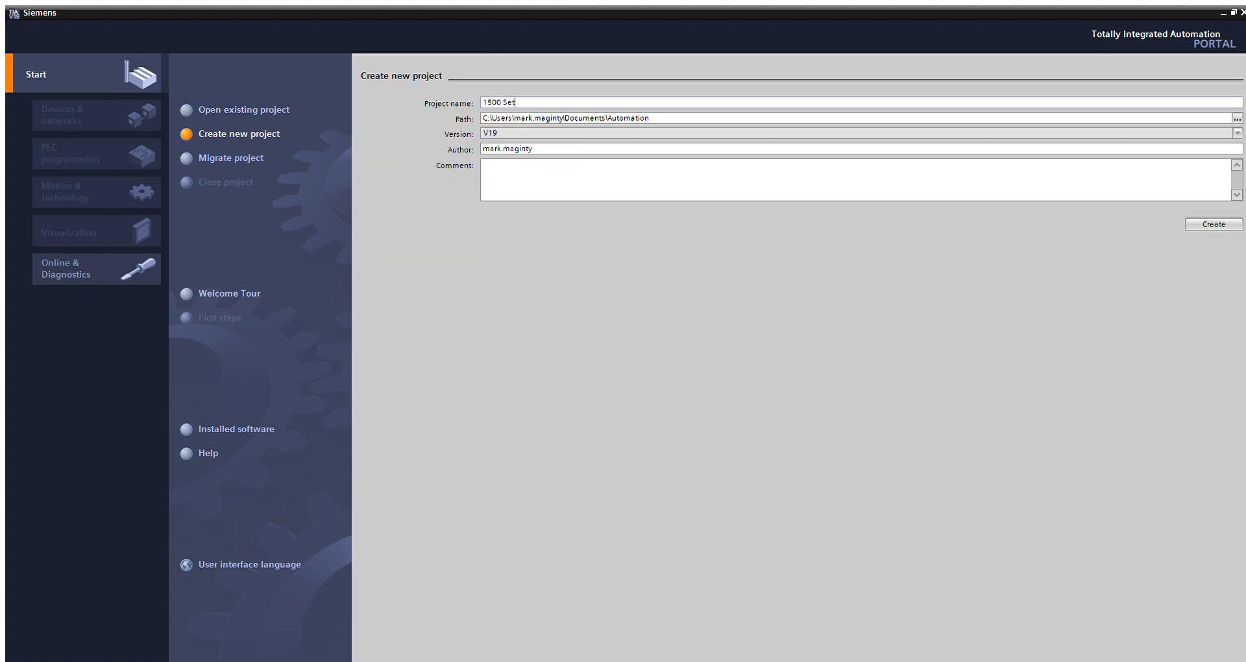
pyautogui.write('up')
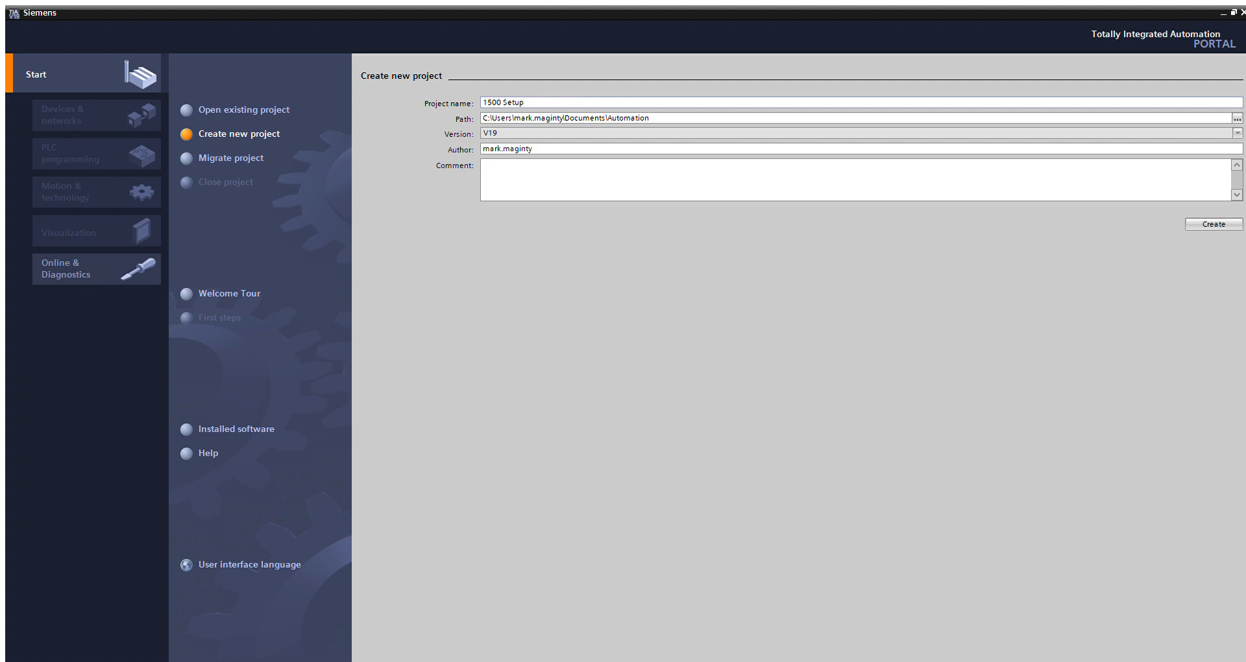
pyautogui.write('TIAP')
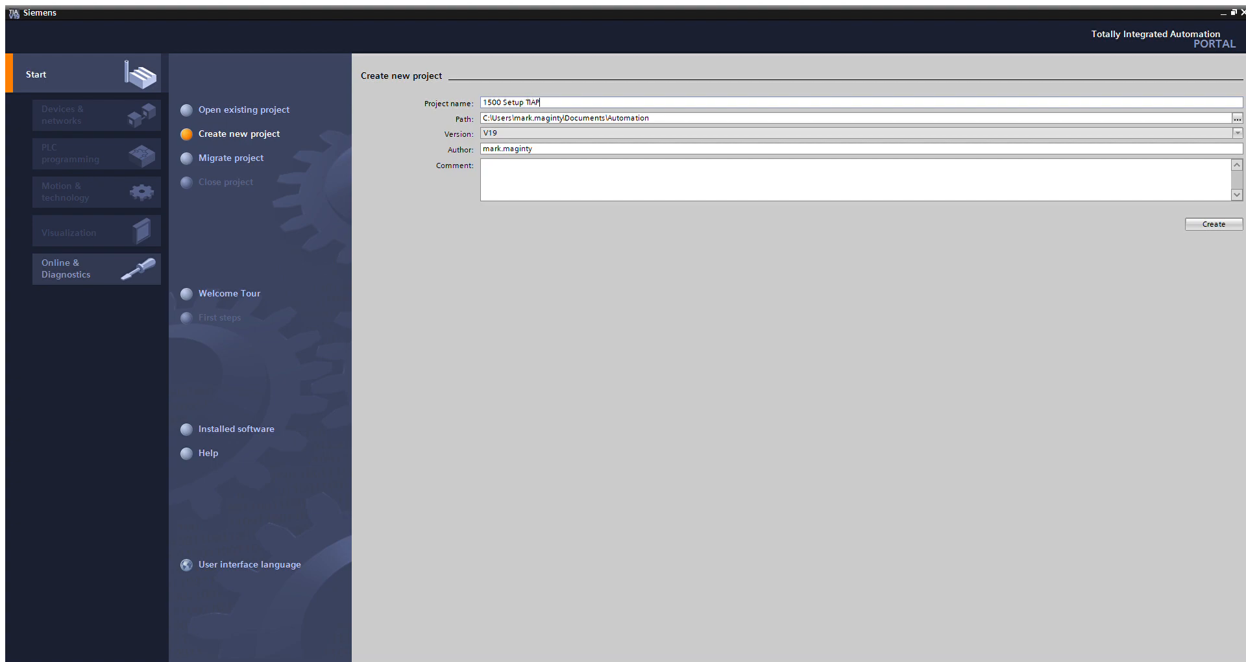
pyautogui.write('ORTAL')
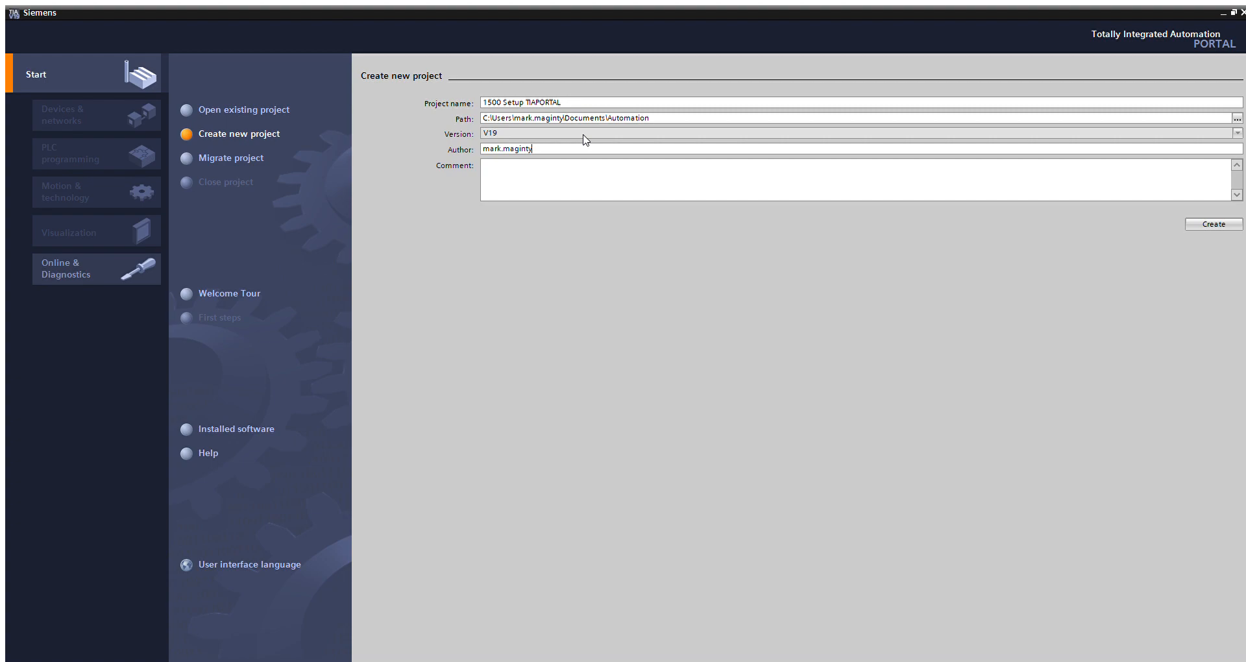
pyautogui.moveTo(1078, 208)
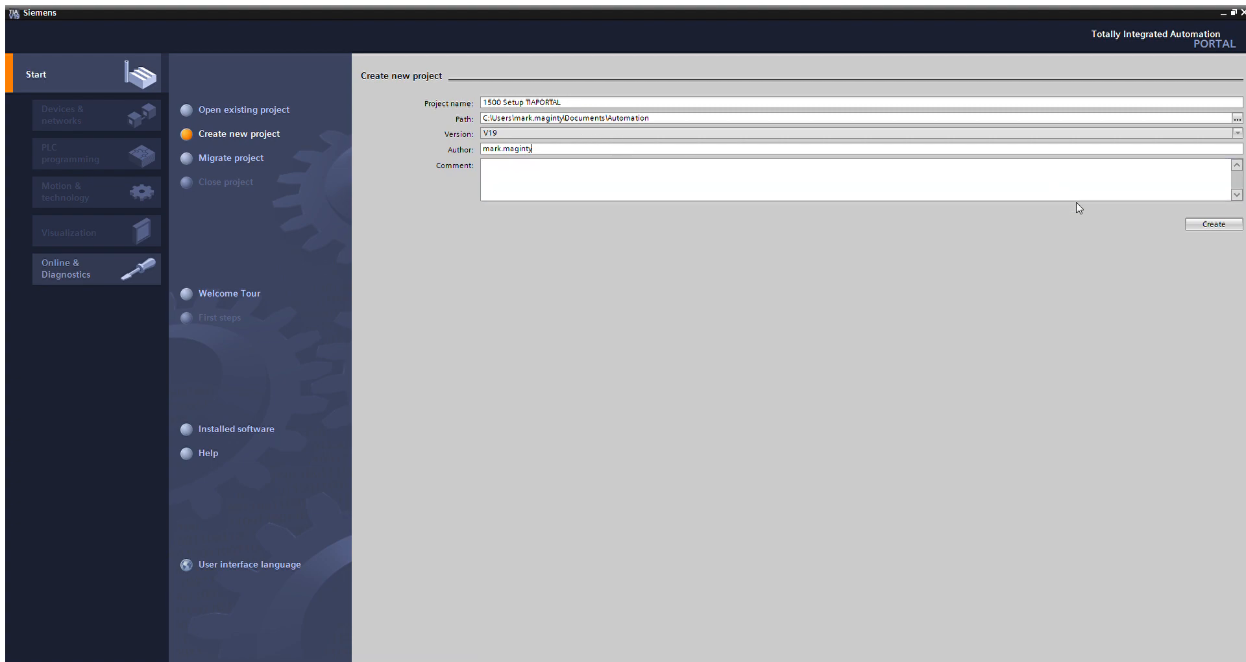
pyautogui.click(1214, 223)
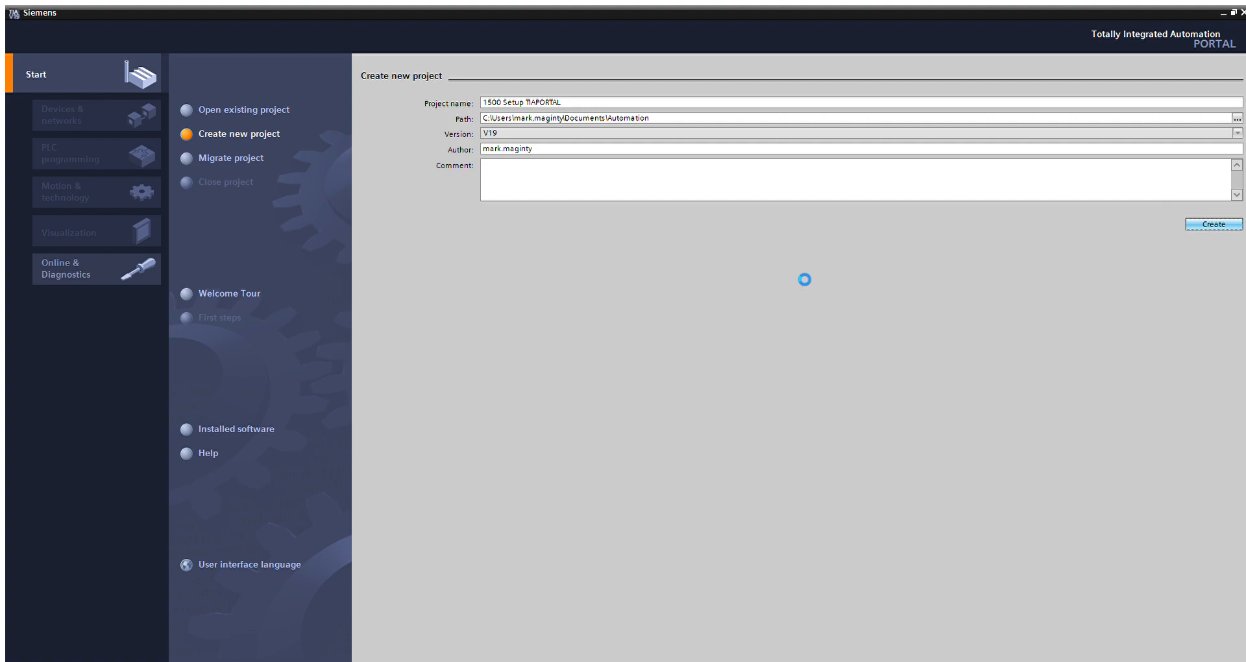
pyautogui.click(1213, 223)
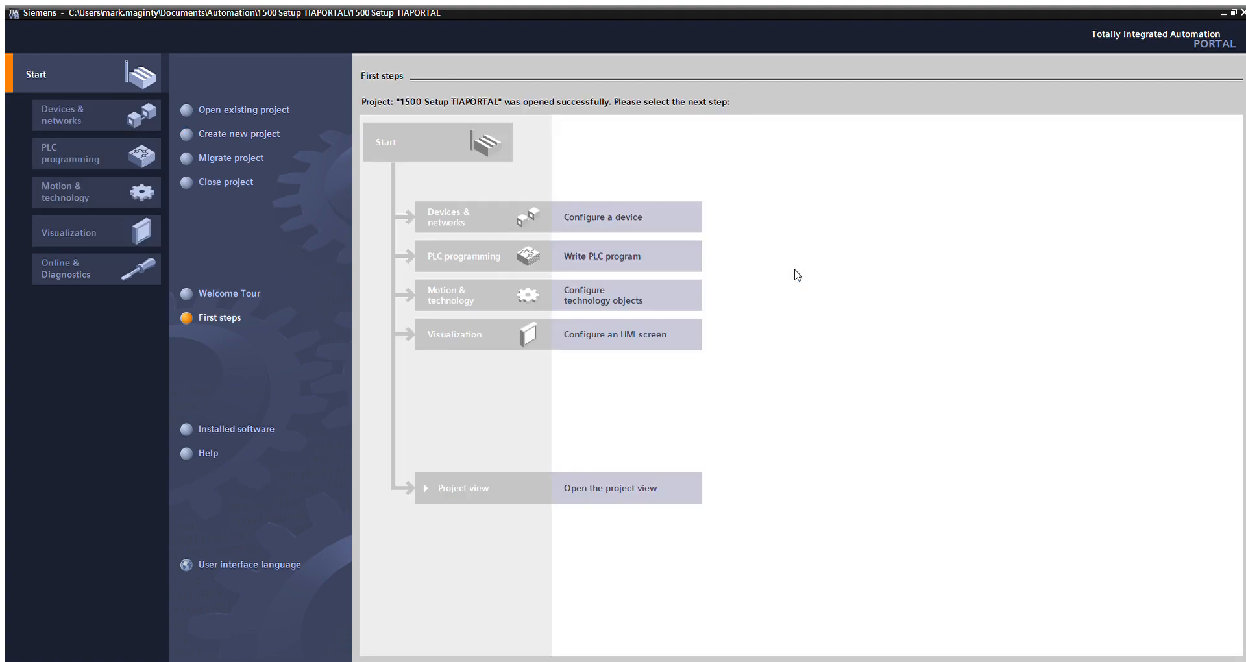
pyautogui.moveTo(792, 269)
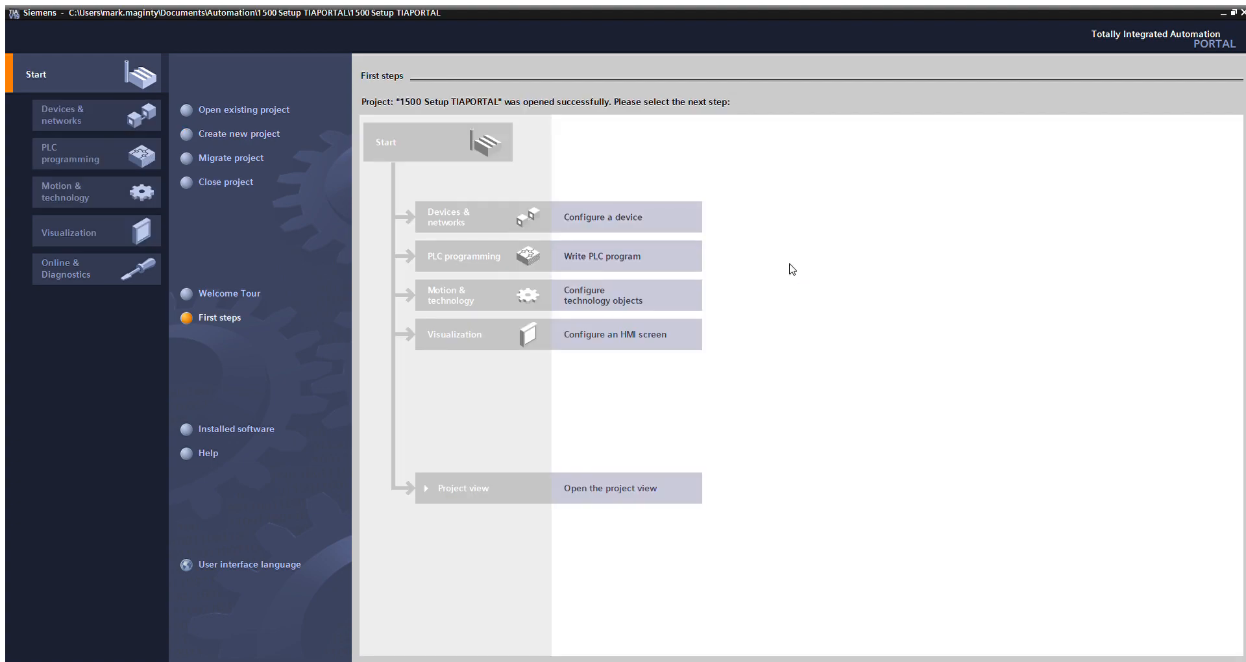
pyautogui.moveTo(524, 261)
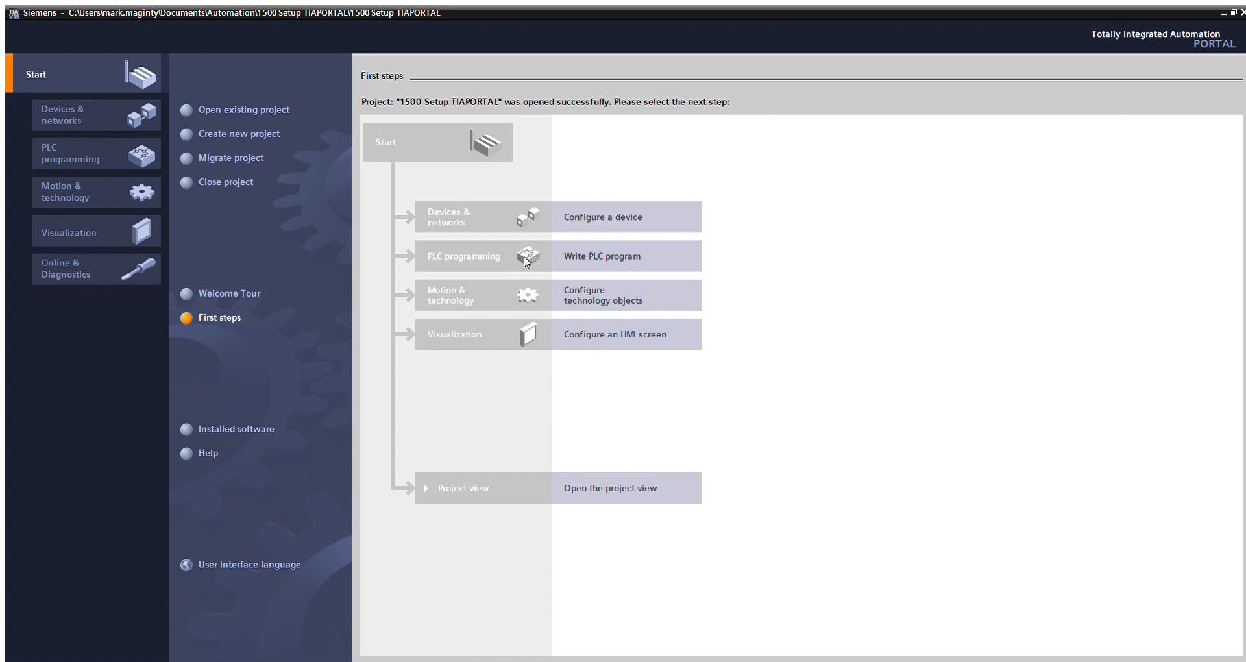
pyautogui.moveTo(571, 216)
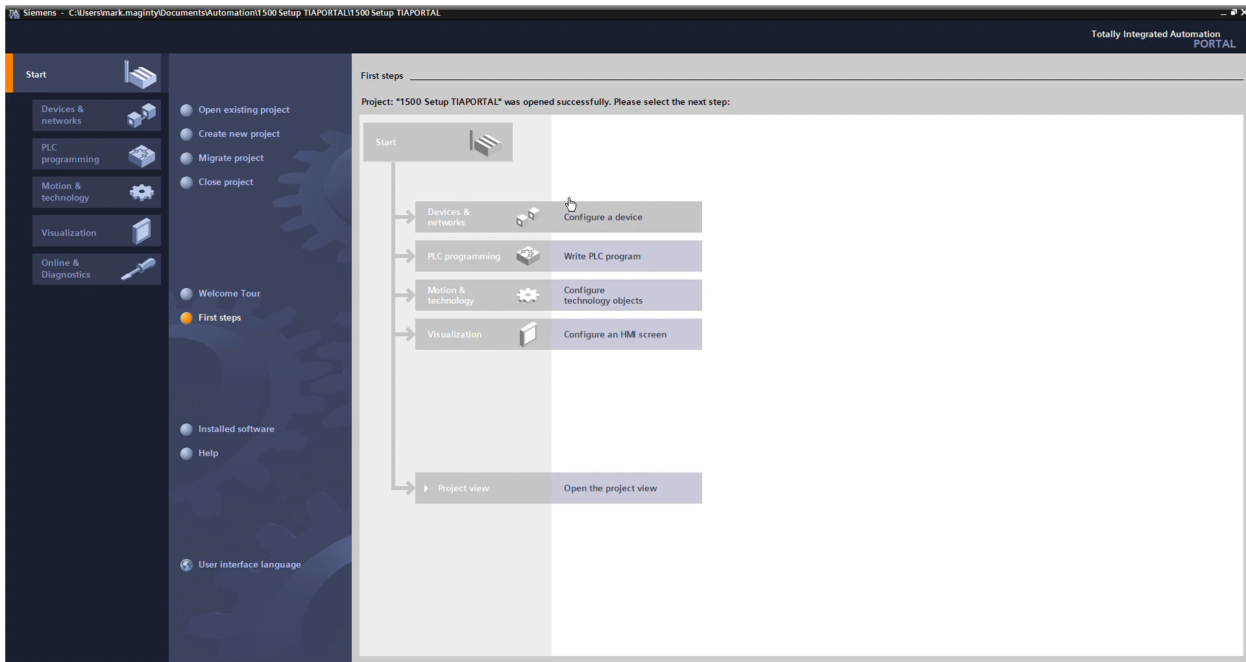
# Switch to the Devices & networks view to list the project's devices
pyautogui.click(84, 114)
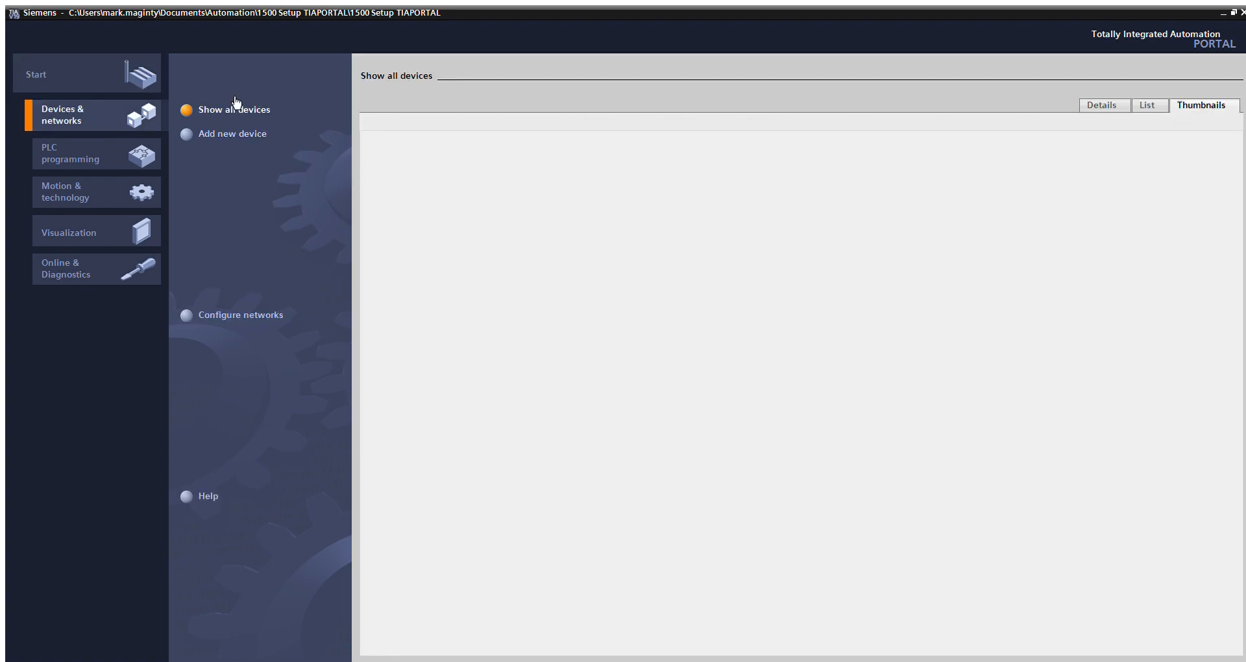
pyautogui.moveTo(234, 132)
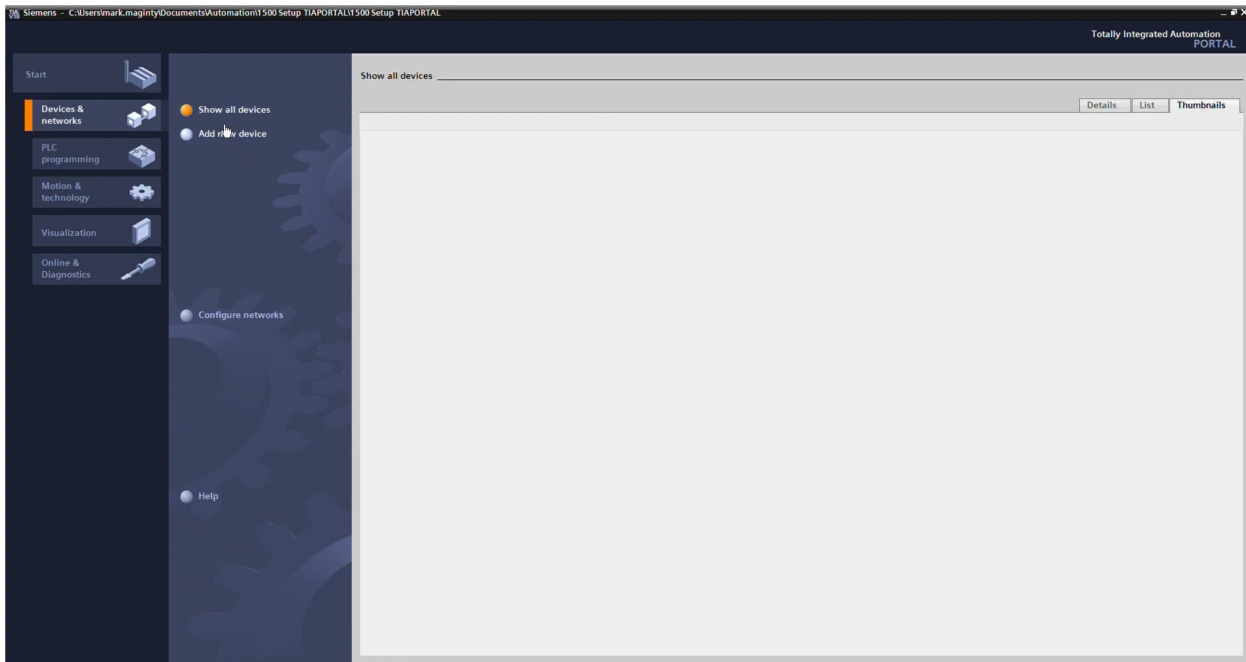
# In Add new device, pick Unspecified CPU 1500 article 6ES7 5XX-XXXXX-XXXX named PLC_1
pyautogui.click(233, 132)
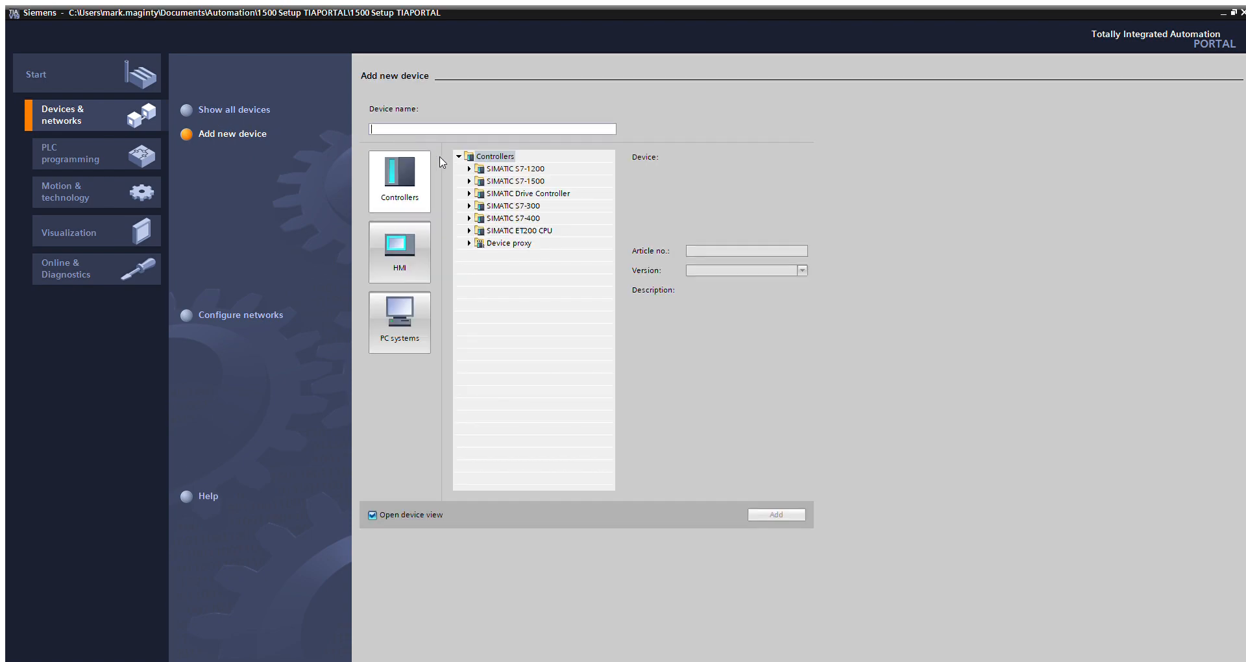
pyautogui.click(469, 180)
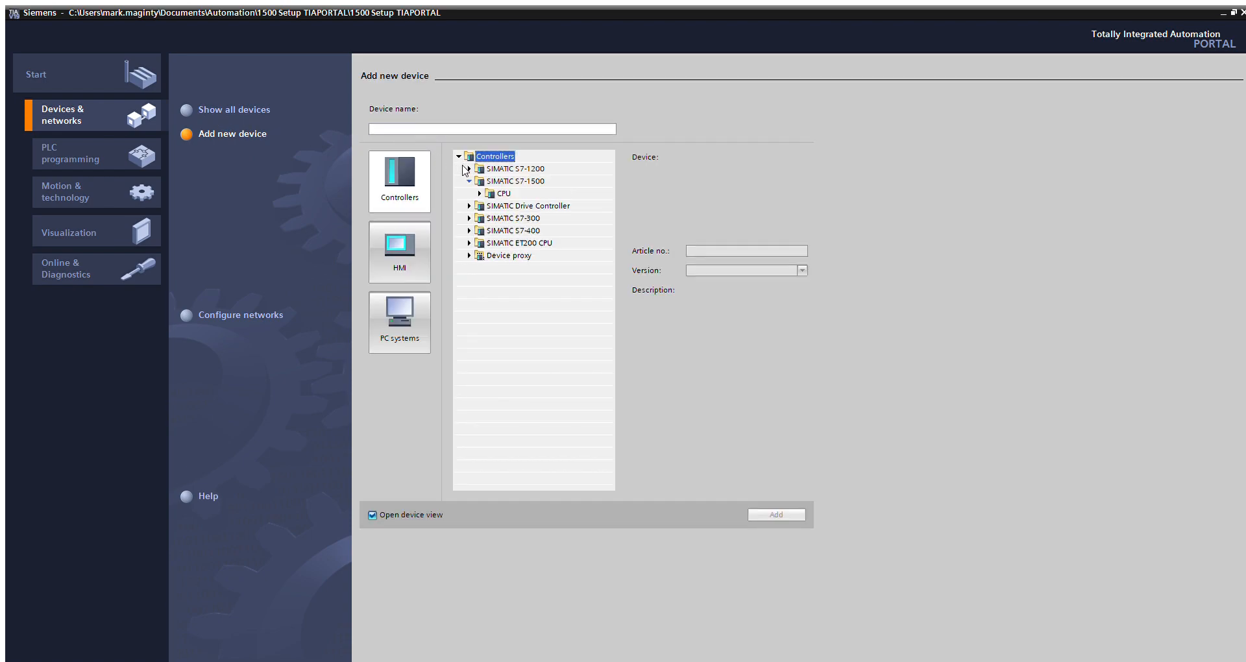
pyautogui.click(479, 194)
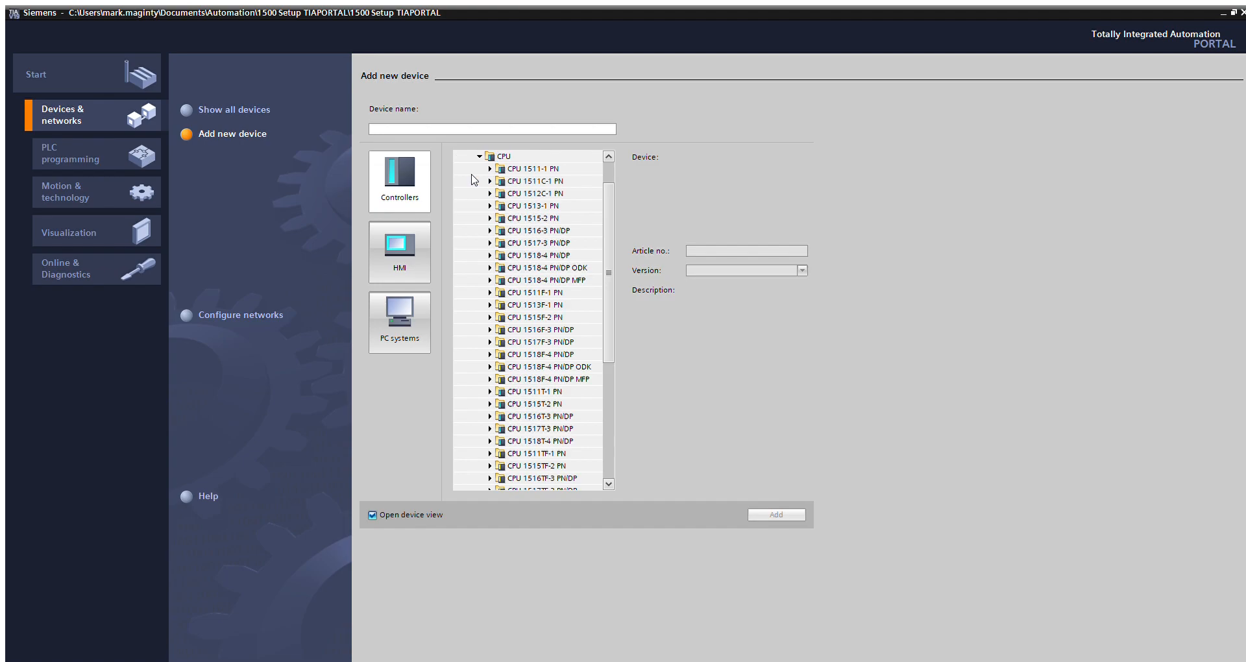
pyautogui.click(533, 205)
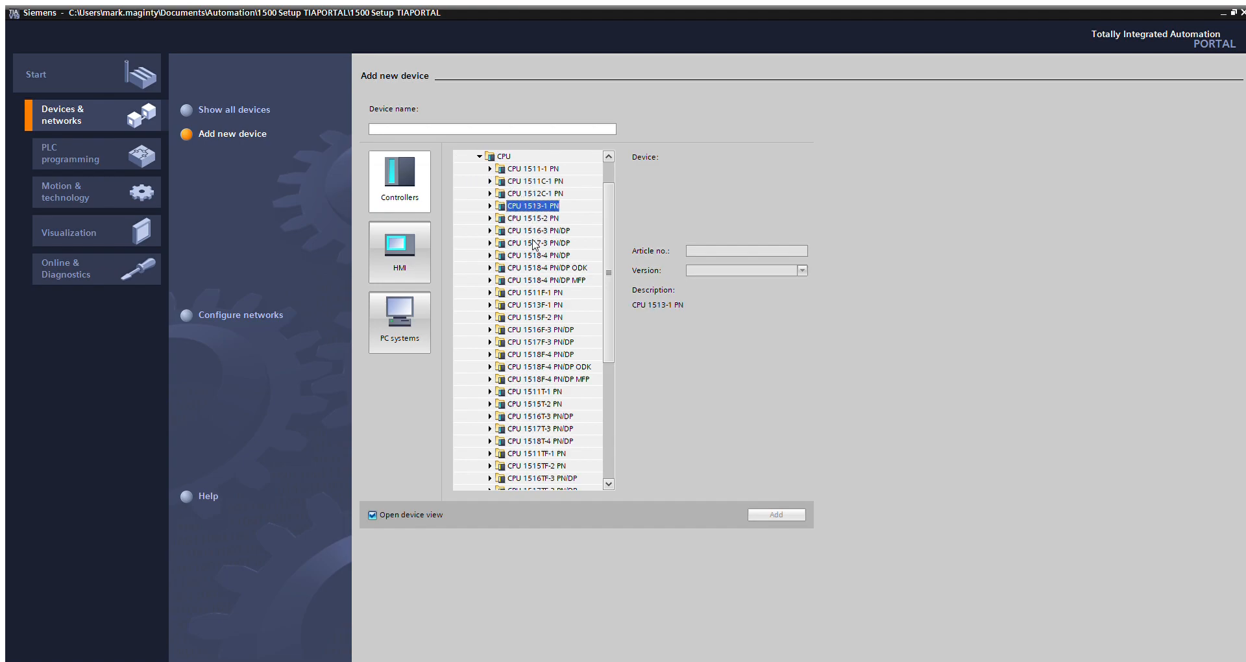
pyautogui.scroll(-3)
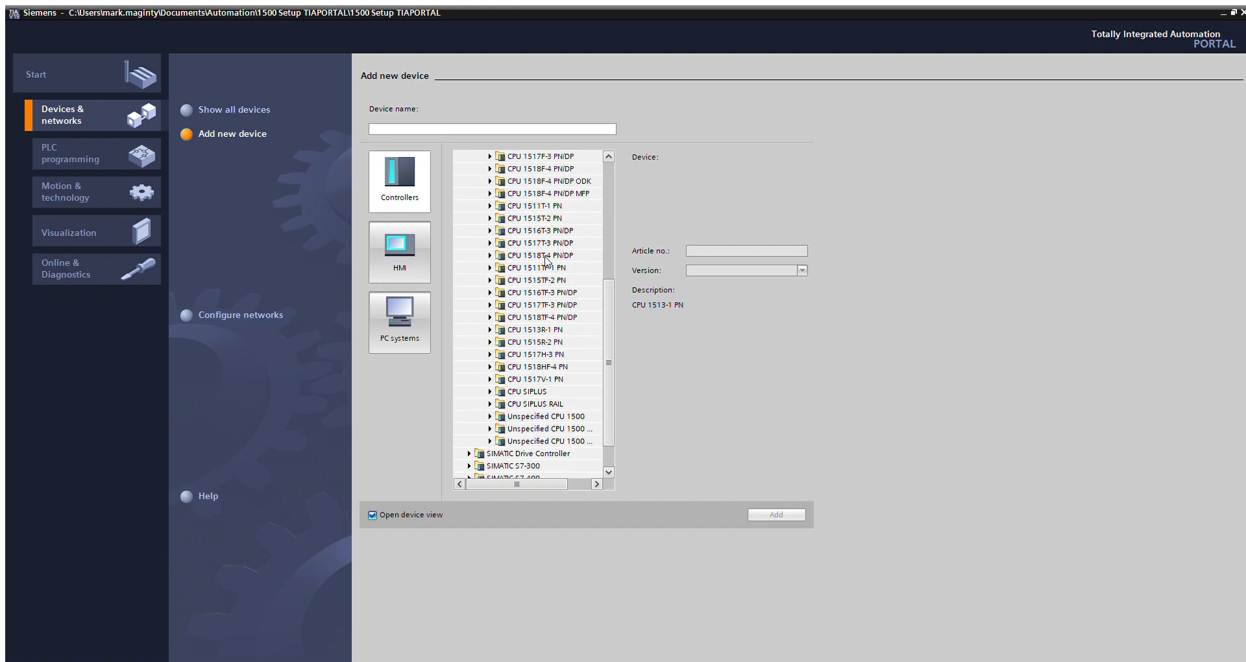
pyautogui.moveTo(526, 276)
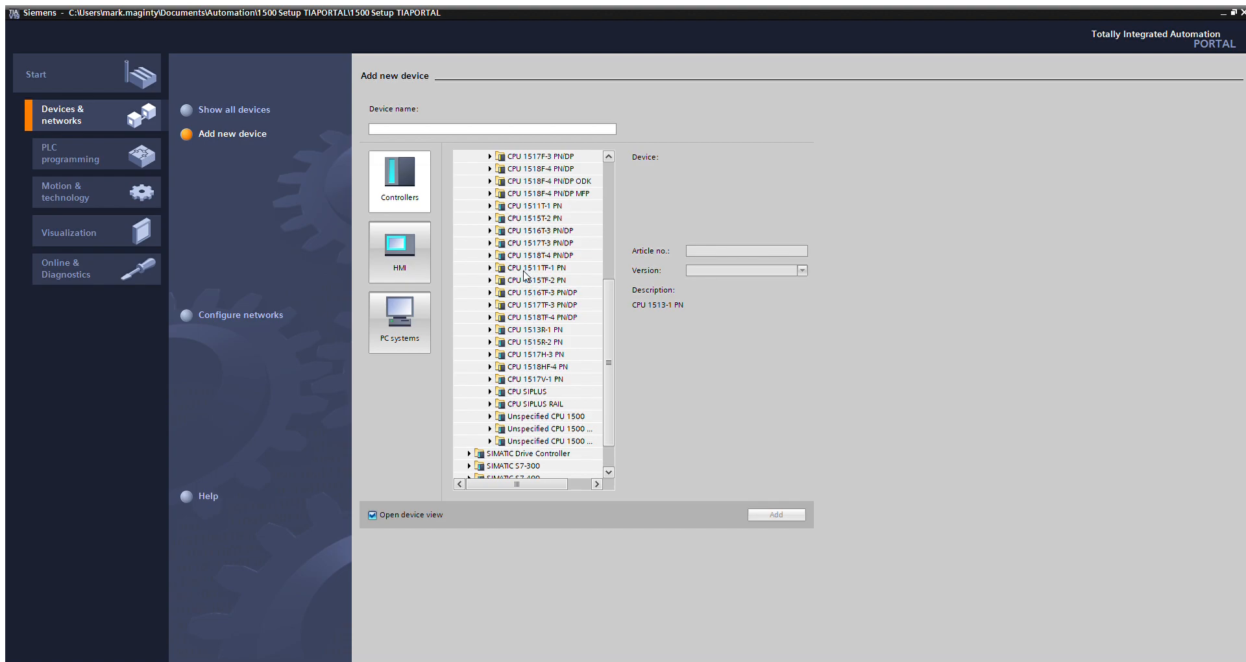
pyautogui.moveTo(510, 273)
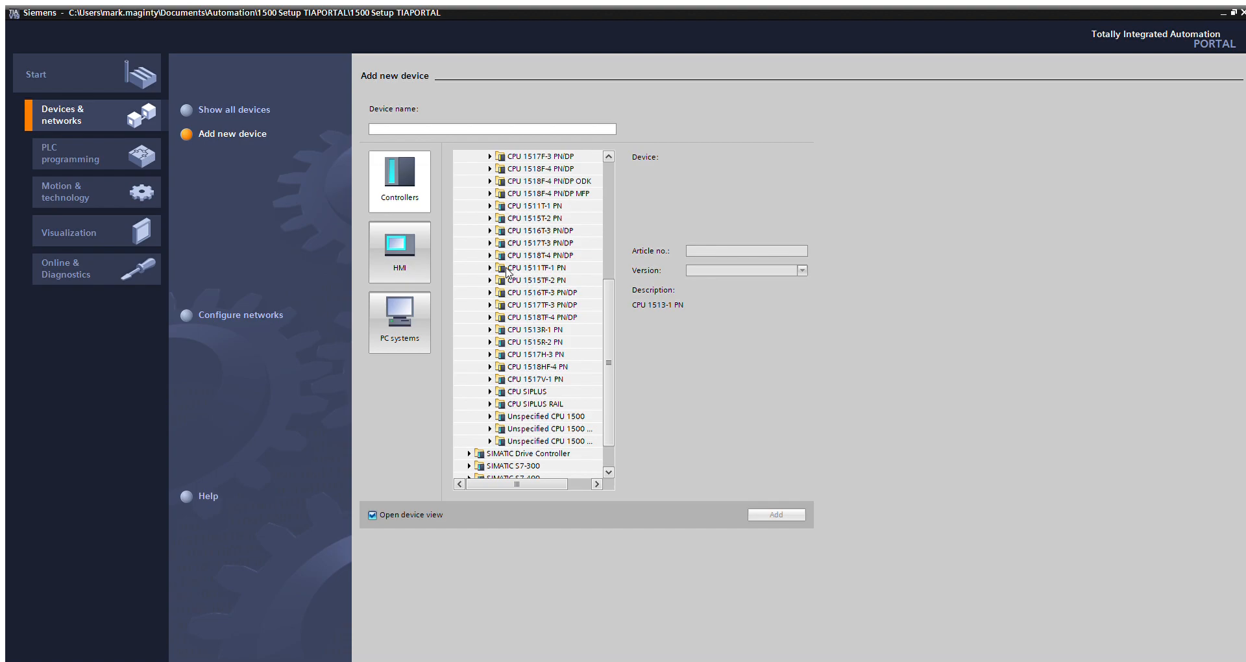
pyautogui.scroll(-3)
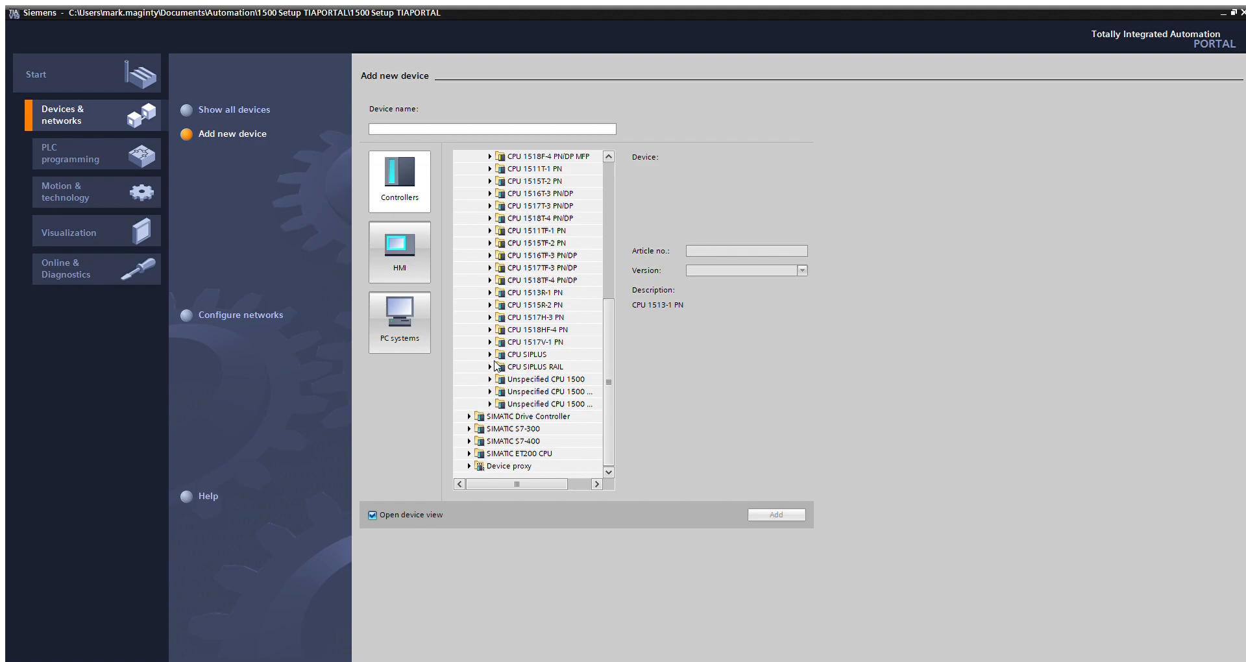
pyautogui.click(544, 379)
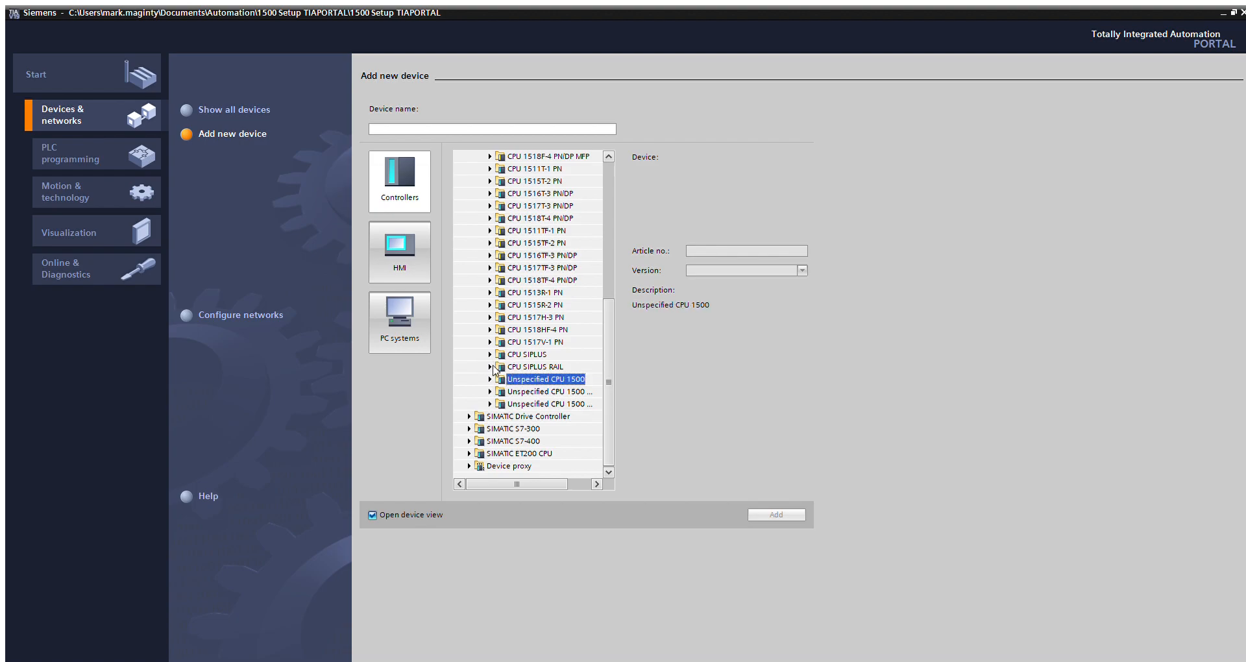
pyautogui.moveTo(513, 468)
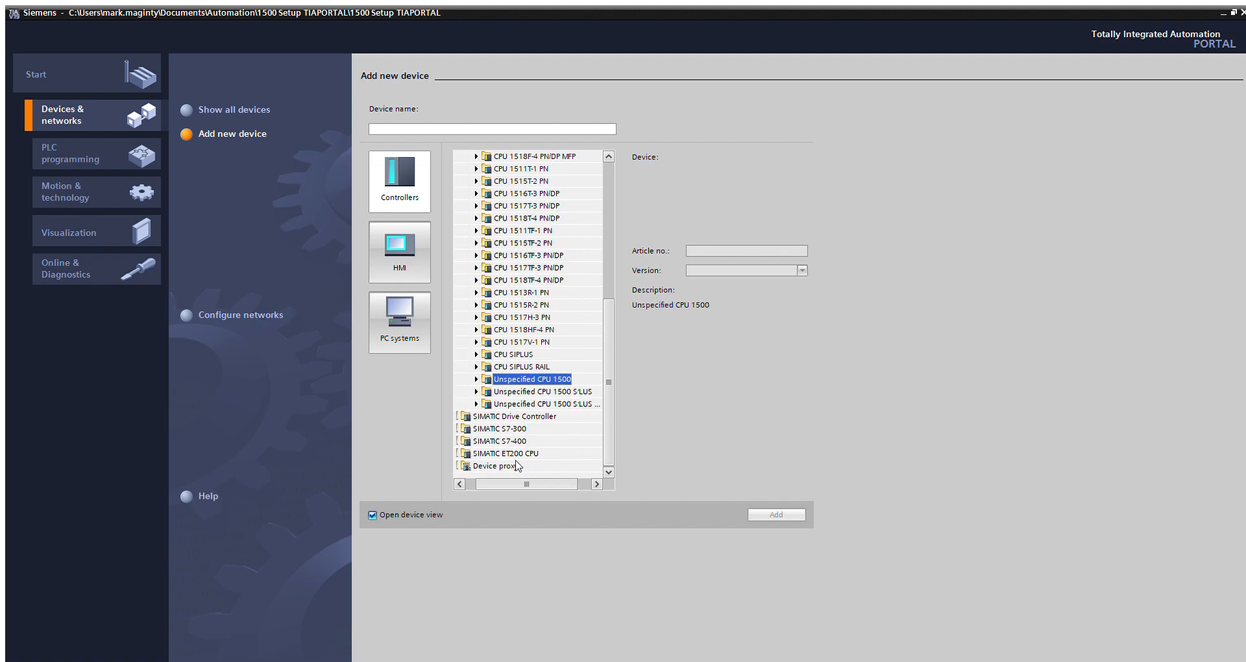
pyautogui.click(476, 379)
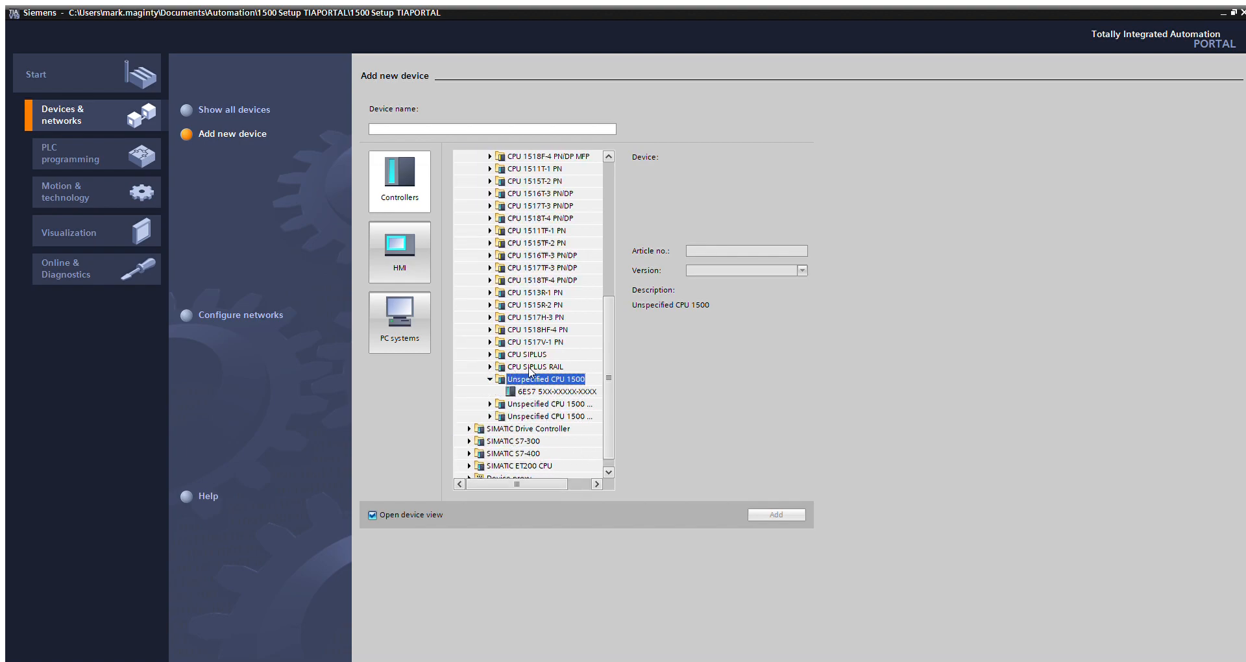
pyautogui.click(548, 391)
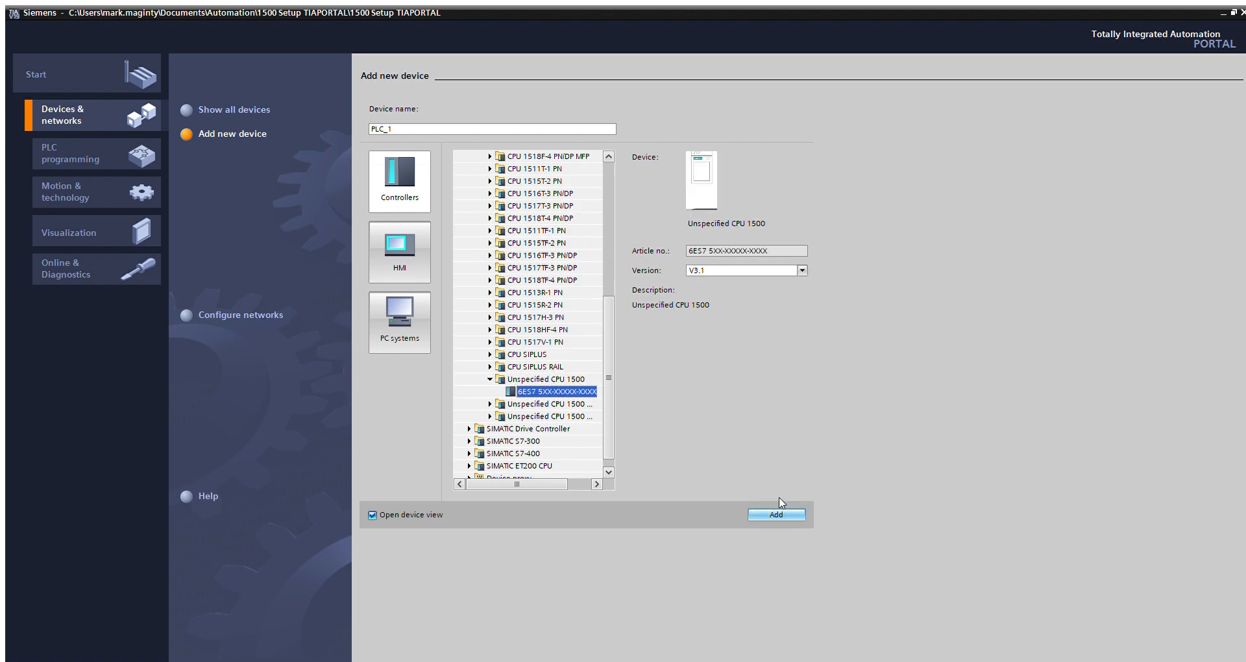
pyautogui.click(776, 514)
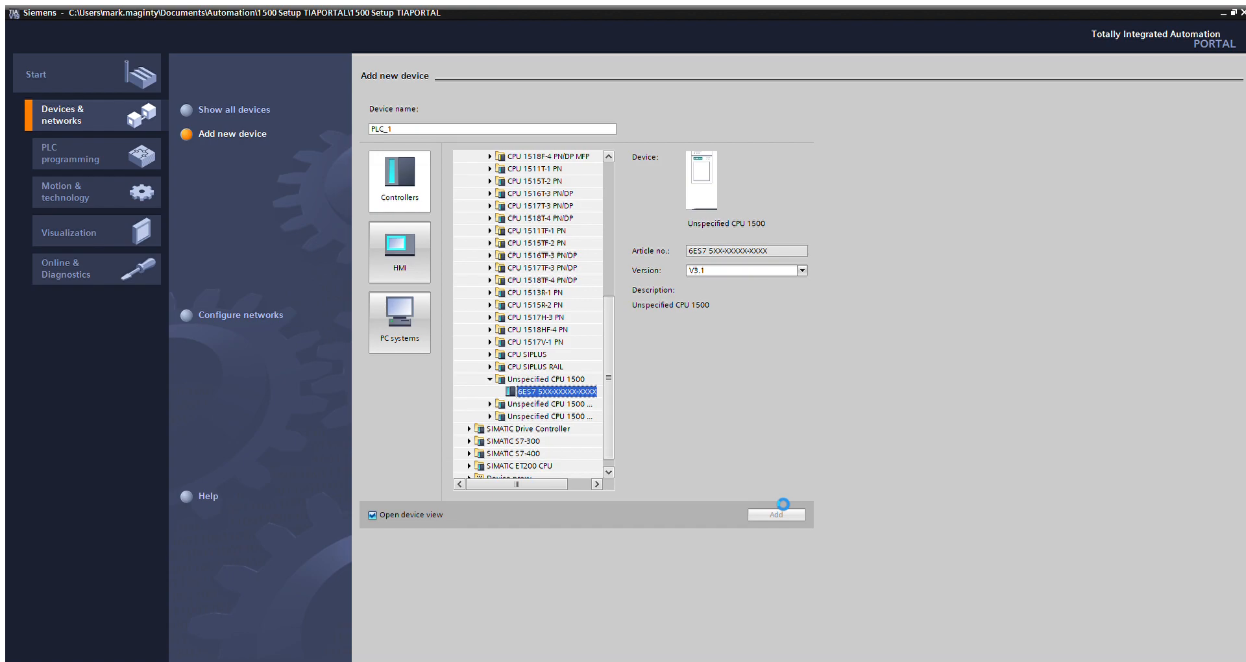
# Add the unspecified PLC_1 and start detecting the connected CPU's configuration
pyautogui.click(776, 514)
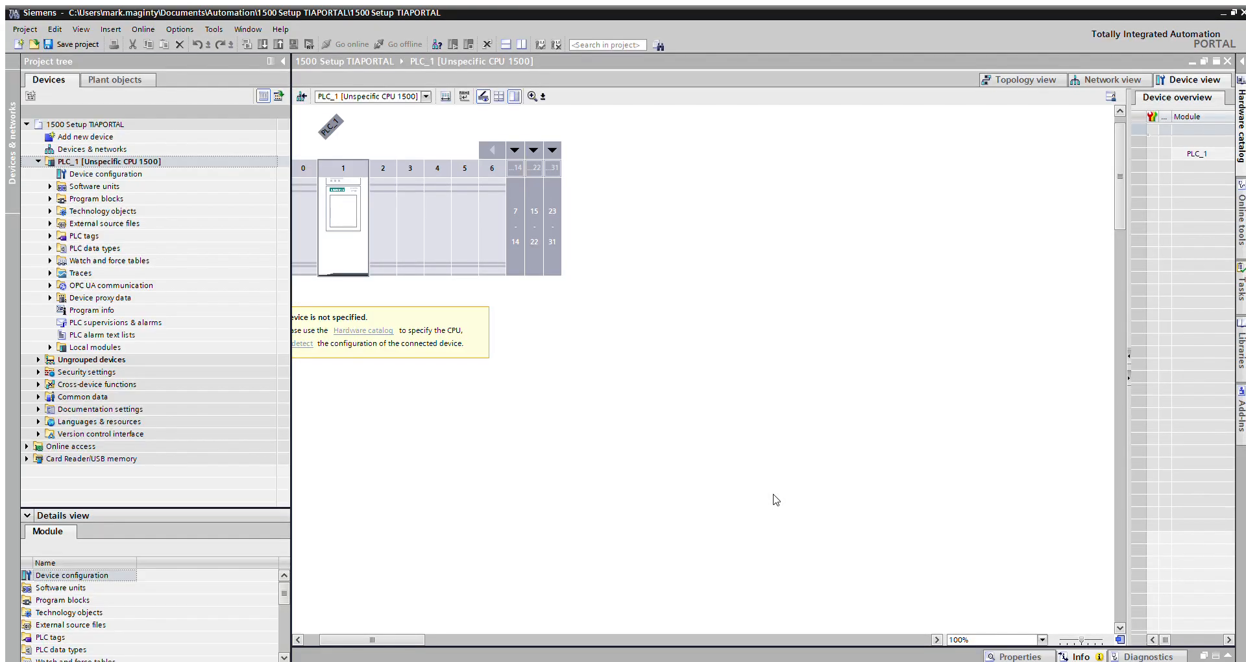
pyautogui.moveTo(469, 483)
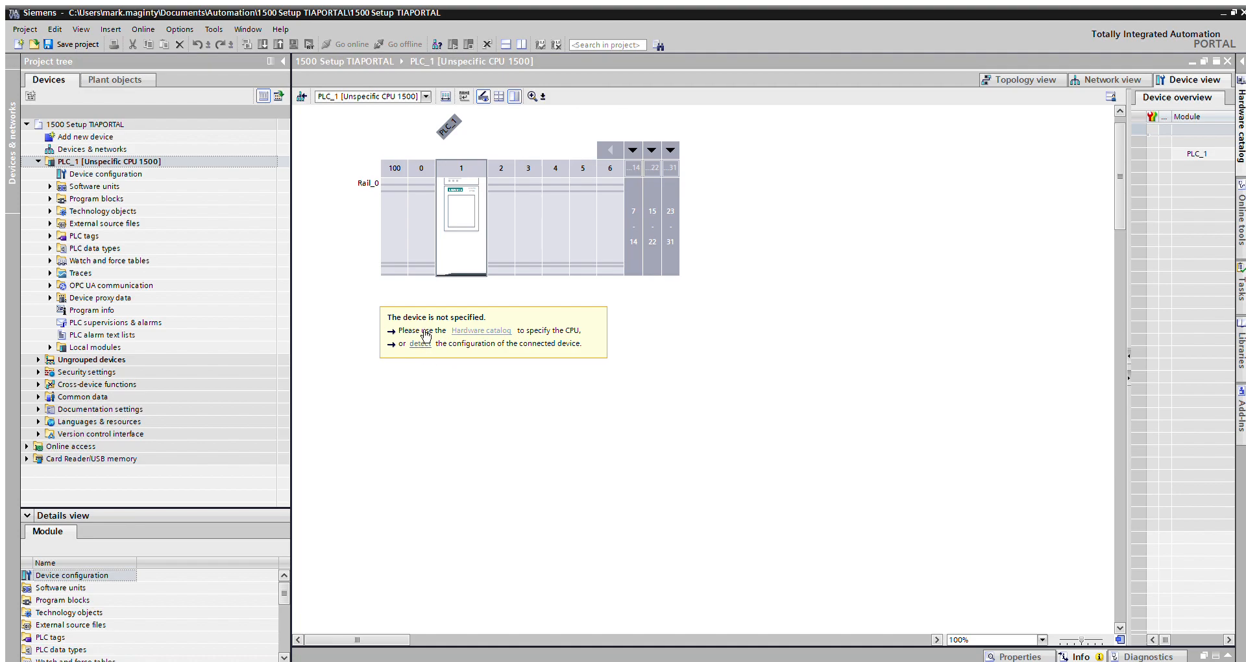
pyautogui.click(461, 222)
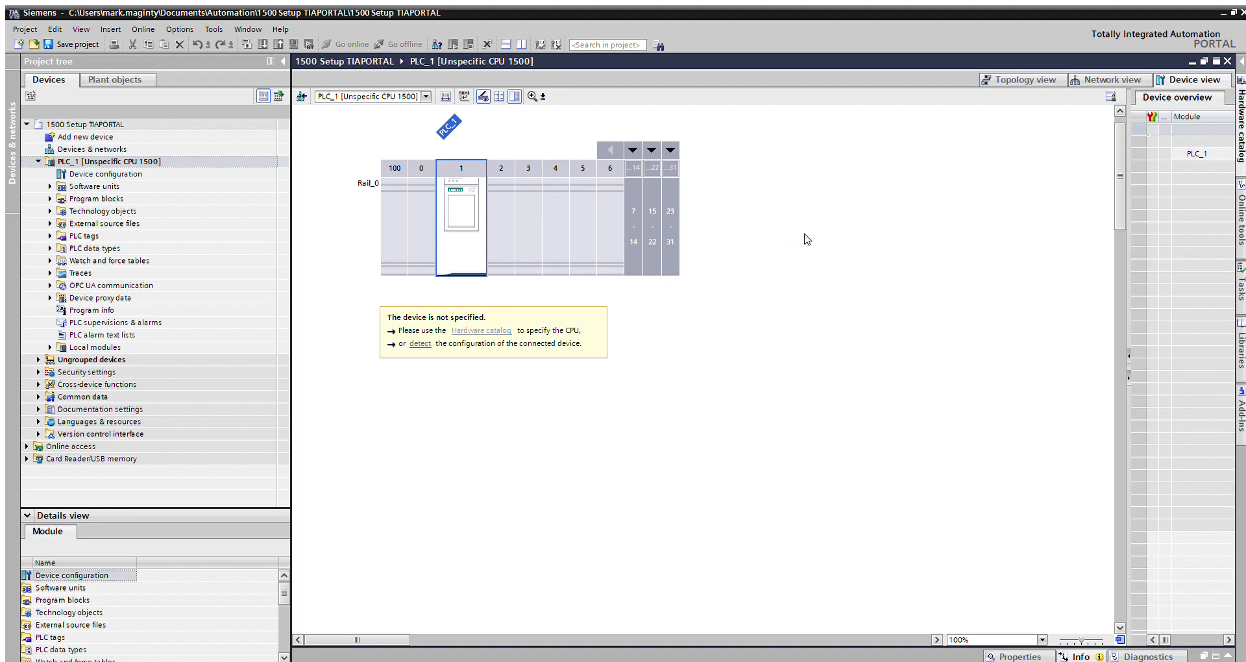
pyautogui.moveTo(818, 383)
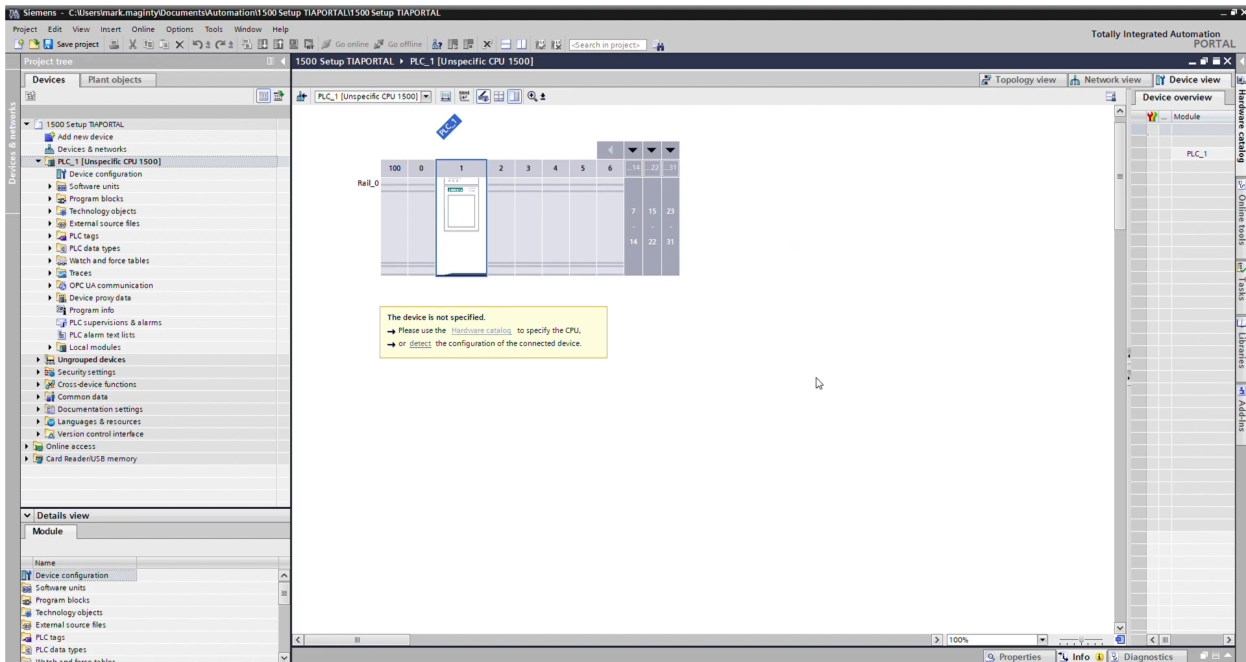
pyautogui.moveTo(702, 439)
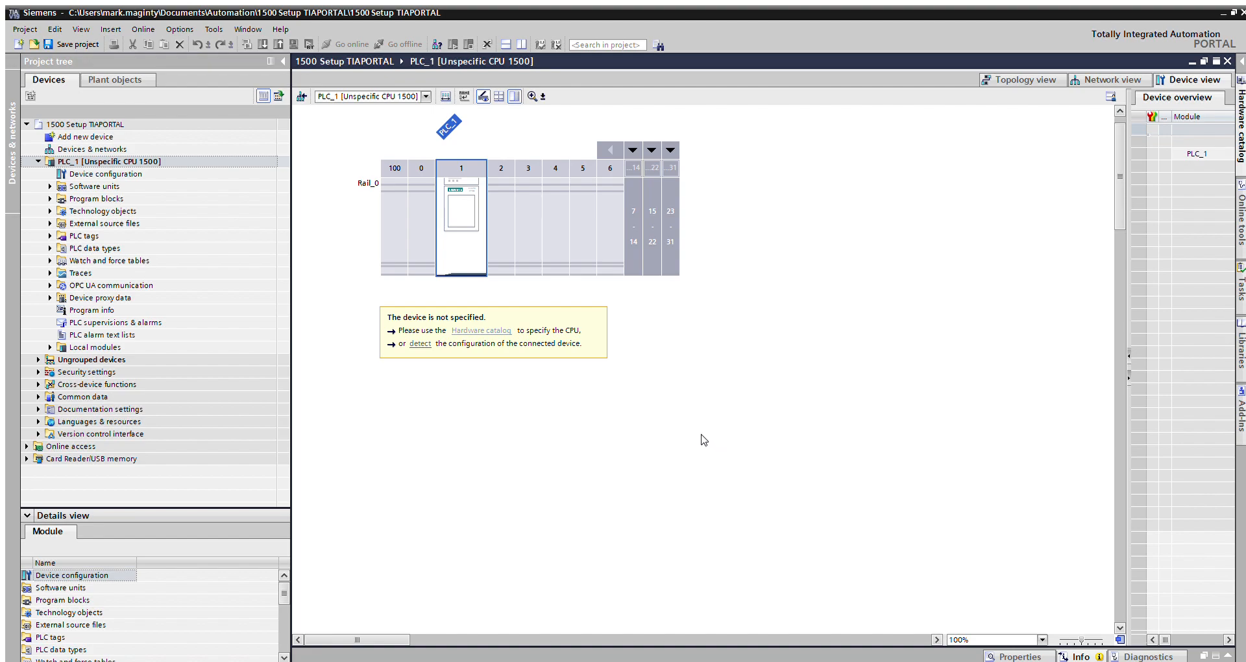
pyautogui.moveTo(787, 355)
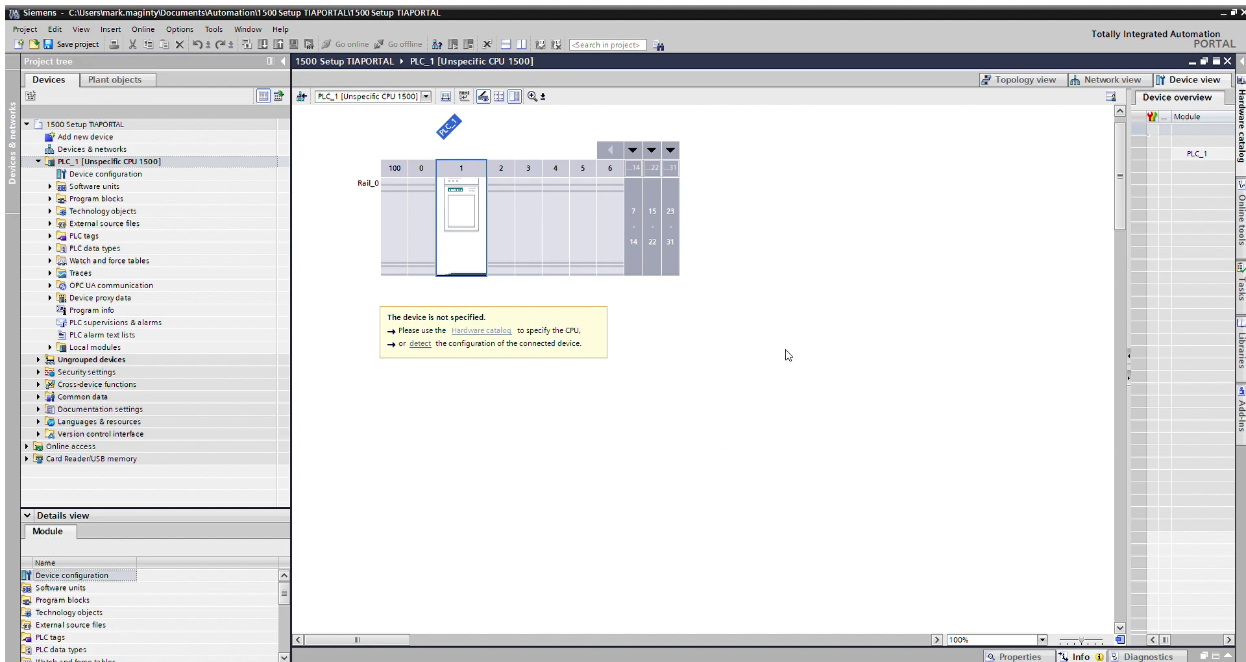
pyautogui.moveTo(867, 397)
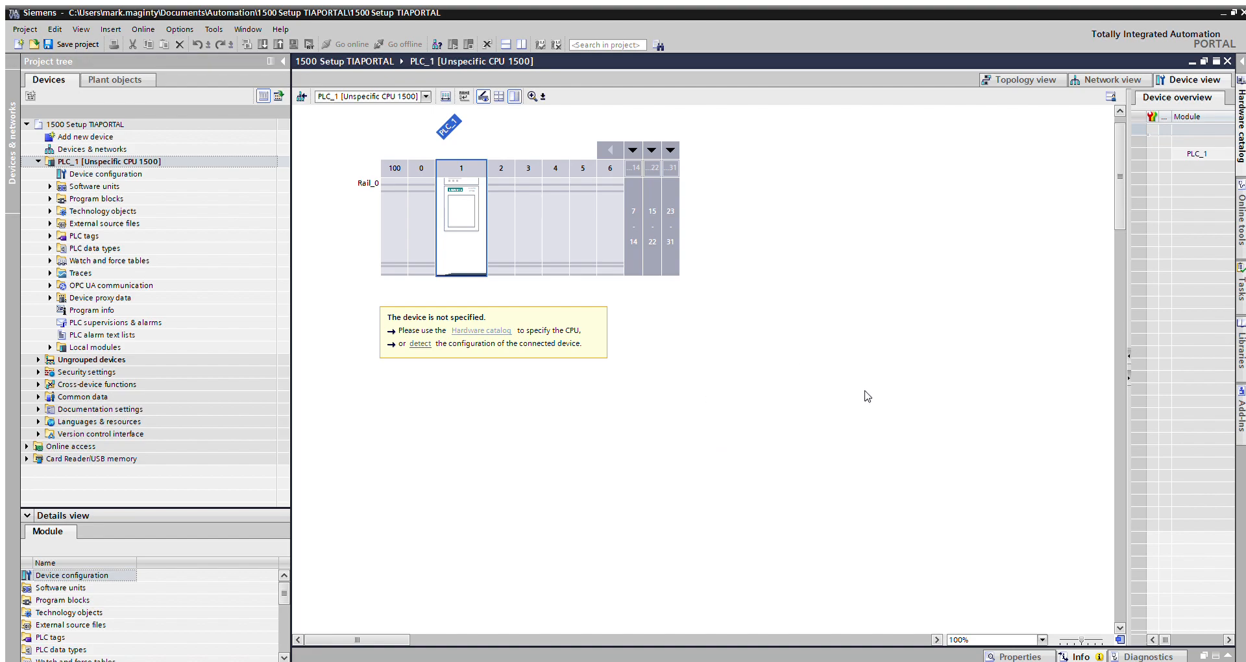
pyautogui.moveTo(729, 359)
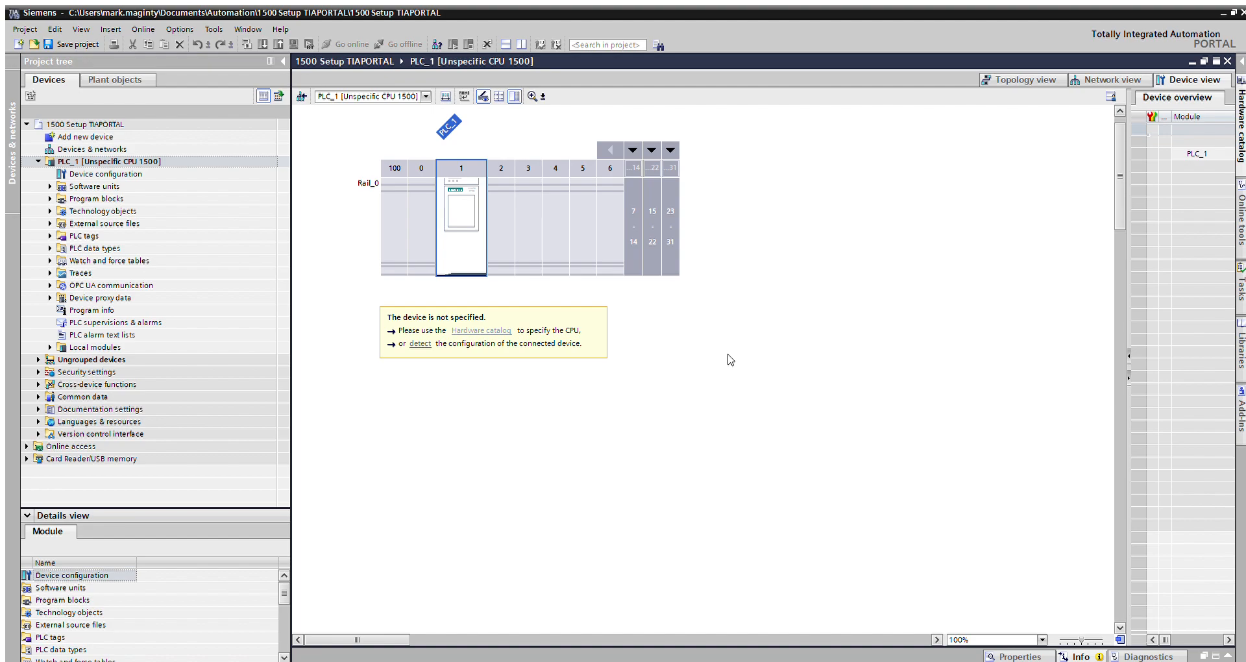
pyautogui.moveTo(864, 316)
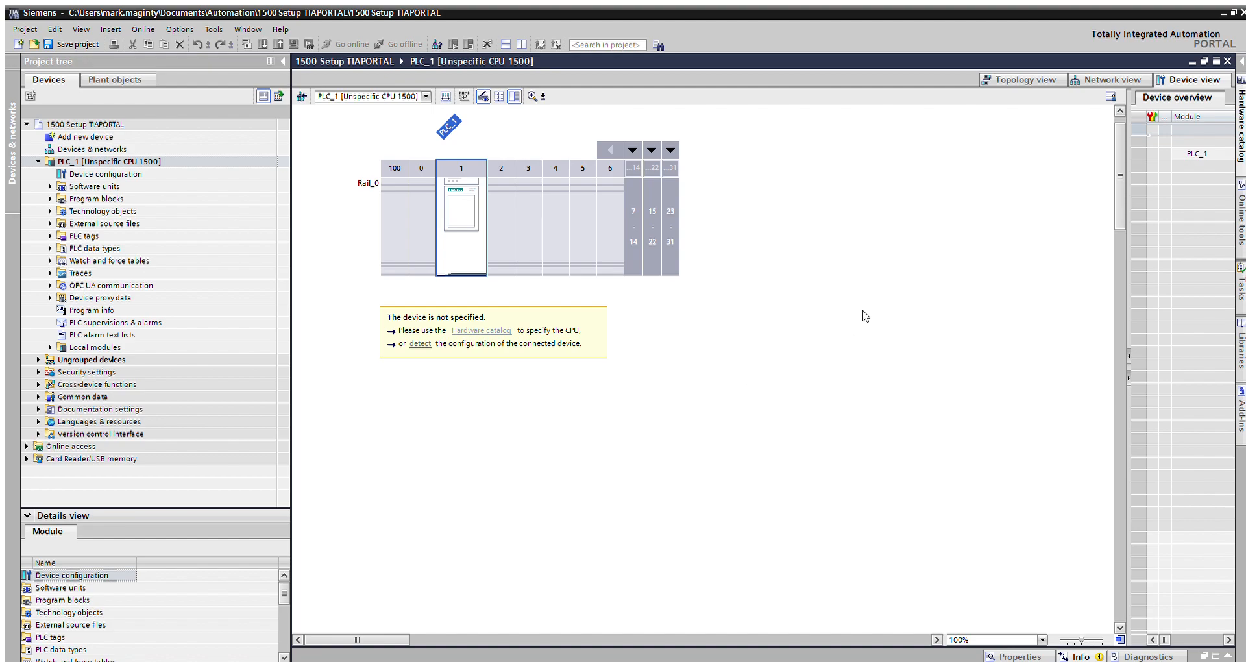
pyautogui.moveTo(507, 372)
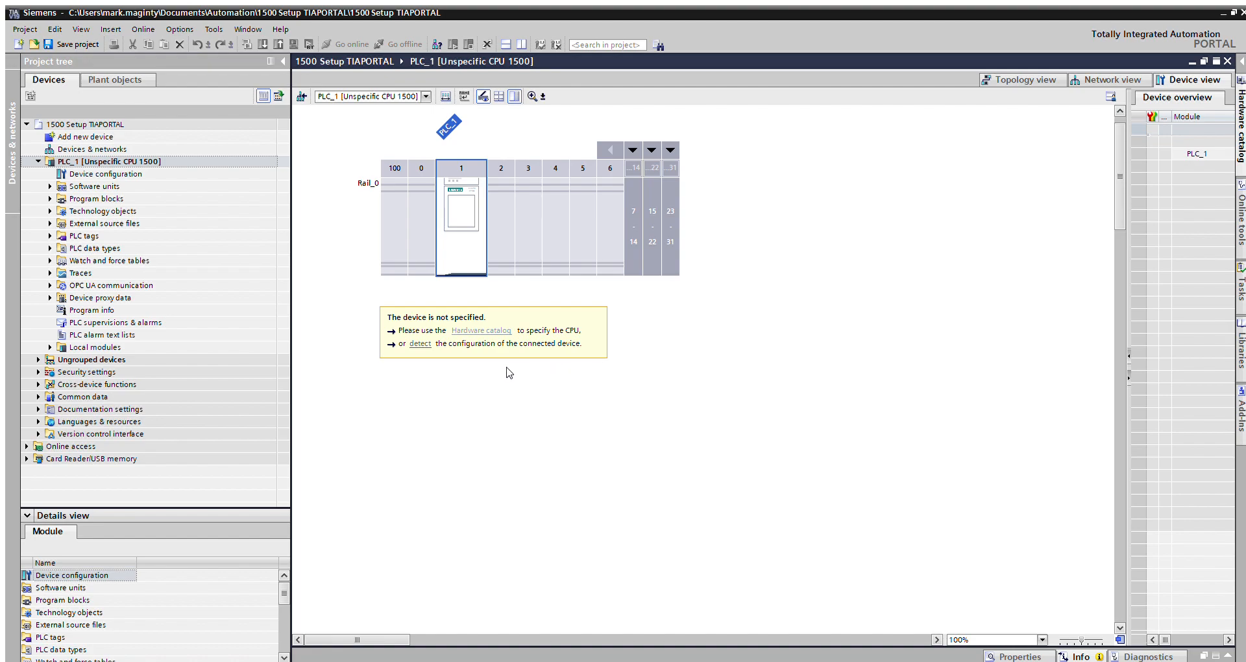
pyautogui.moveTo(395, 368)
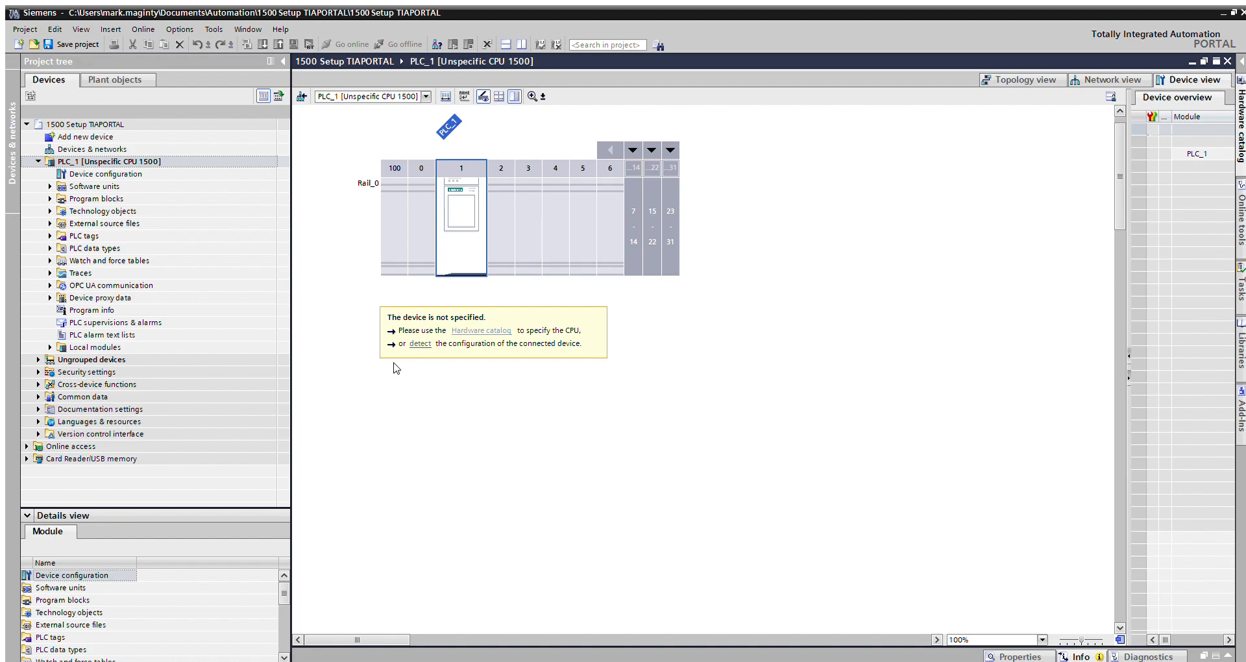
pyautogui.moveTo(698, 470)
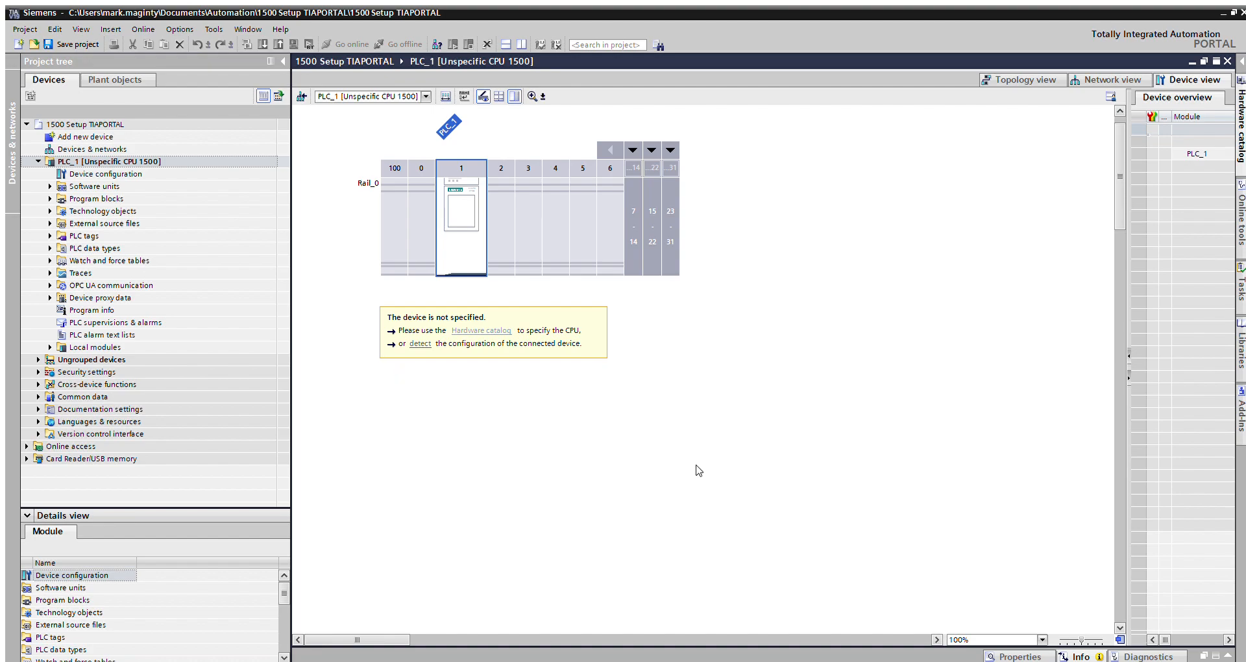
pyautogui.moveTo(769, 499)
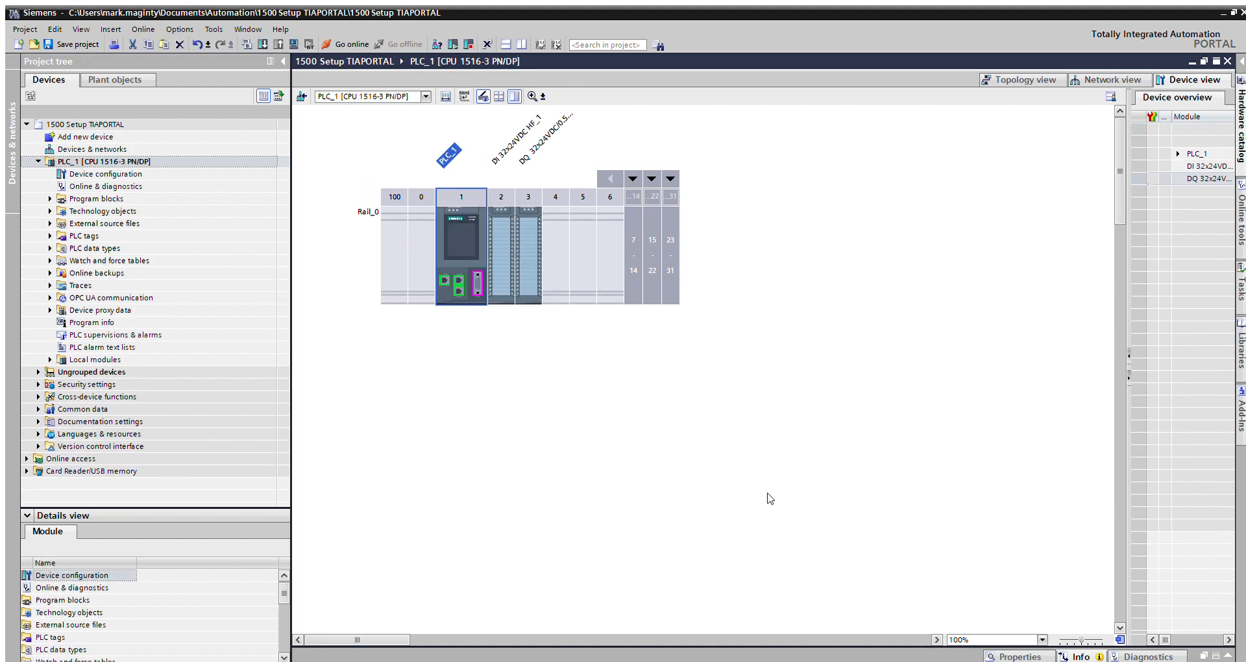
pyautogui.moveTo(758, 491)
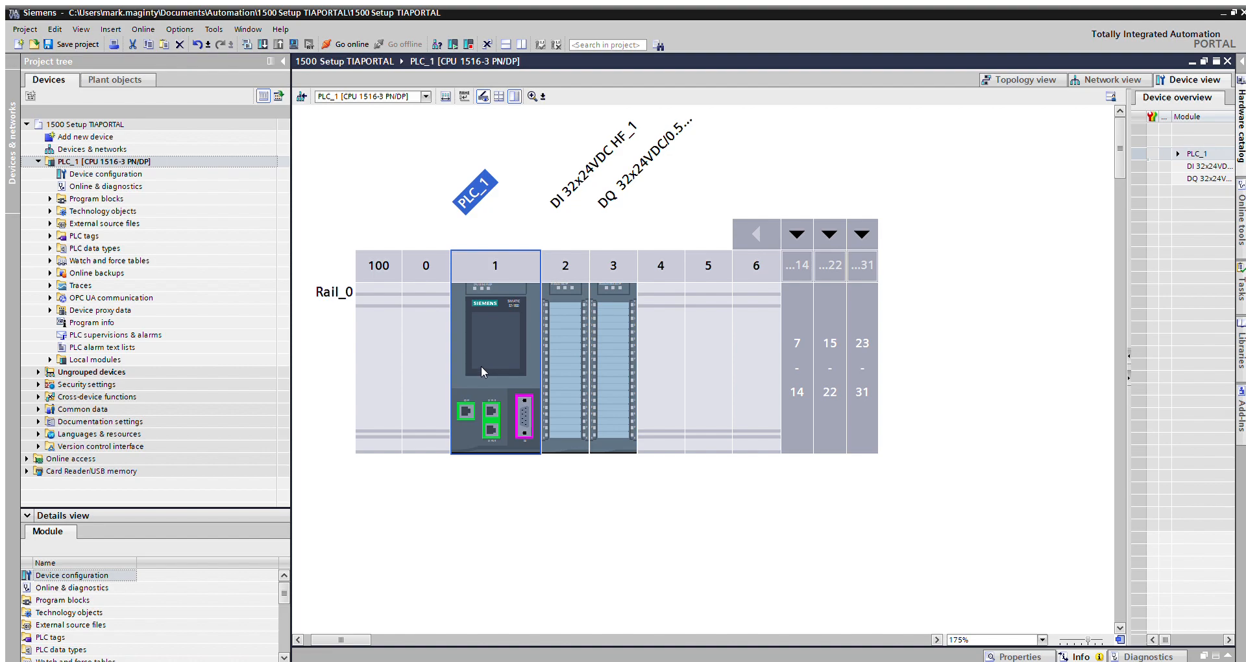
pyautogui.moveTo(522, 280)
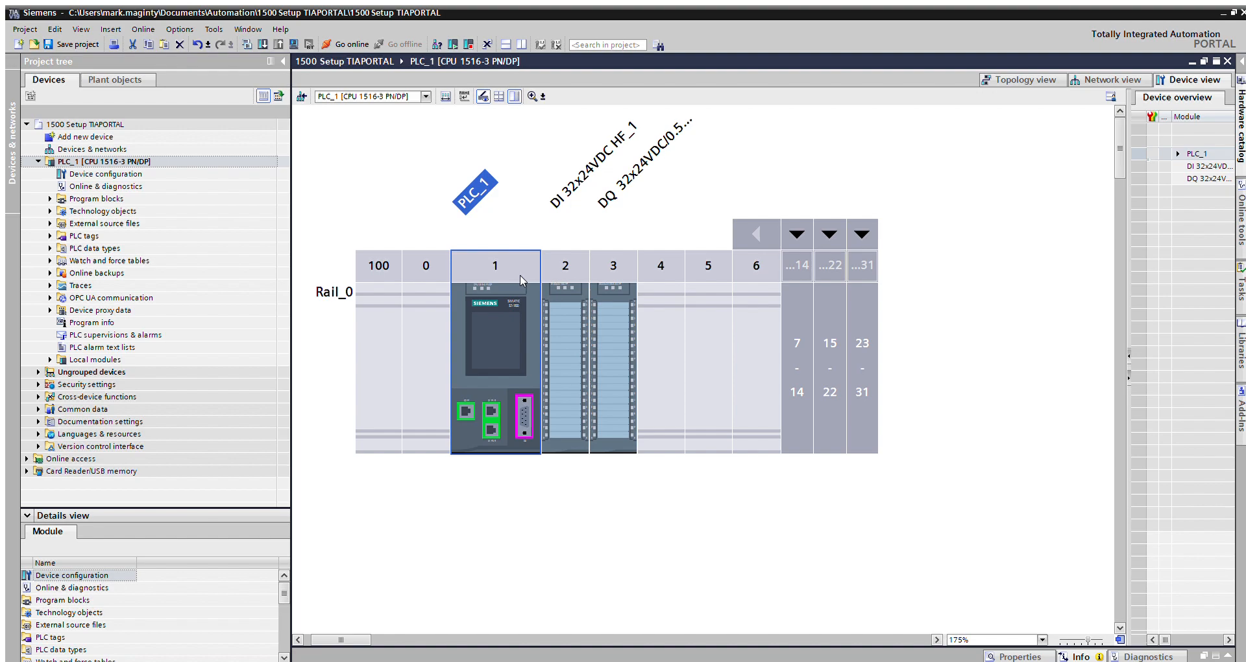
pyautogui.click(495, 357)
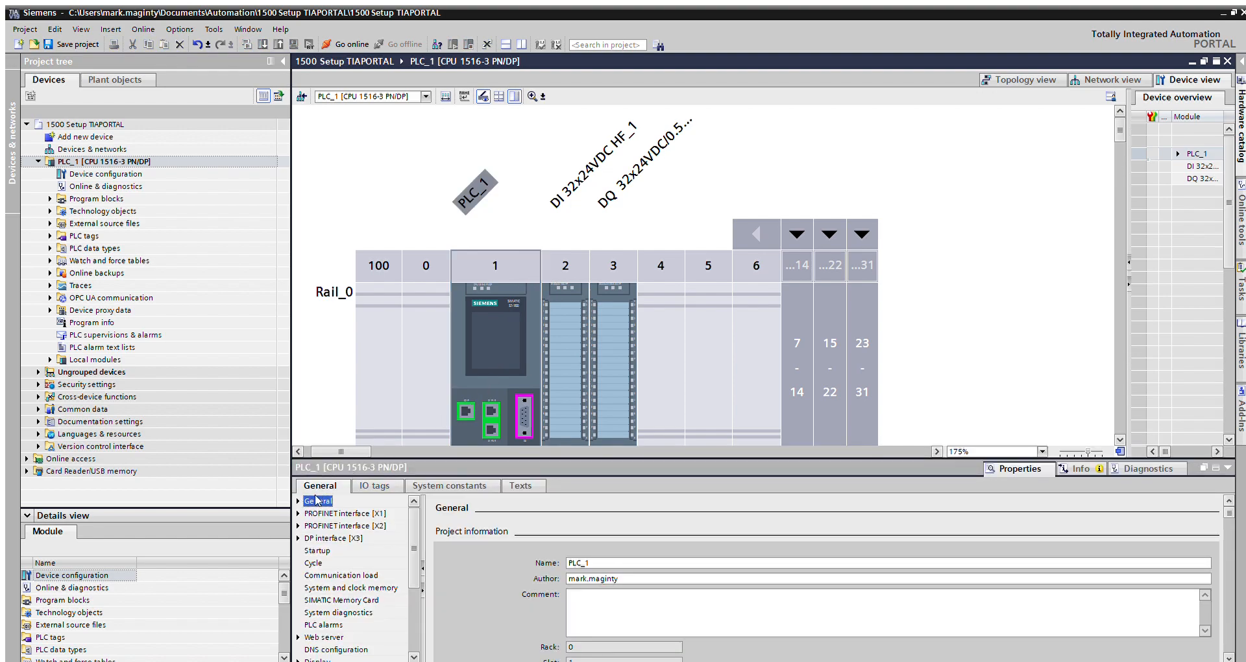
pyautogui.click(345, 514)
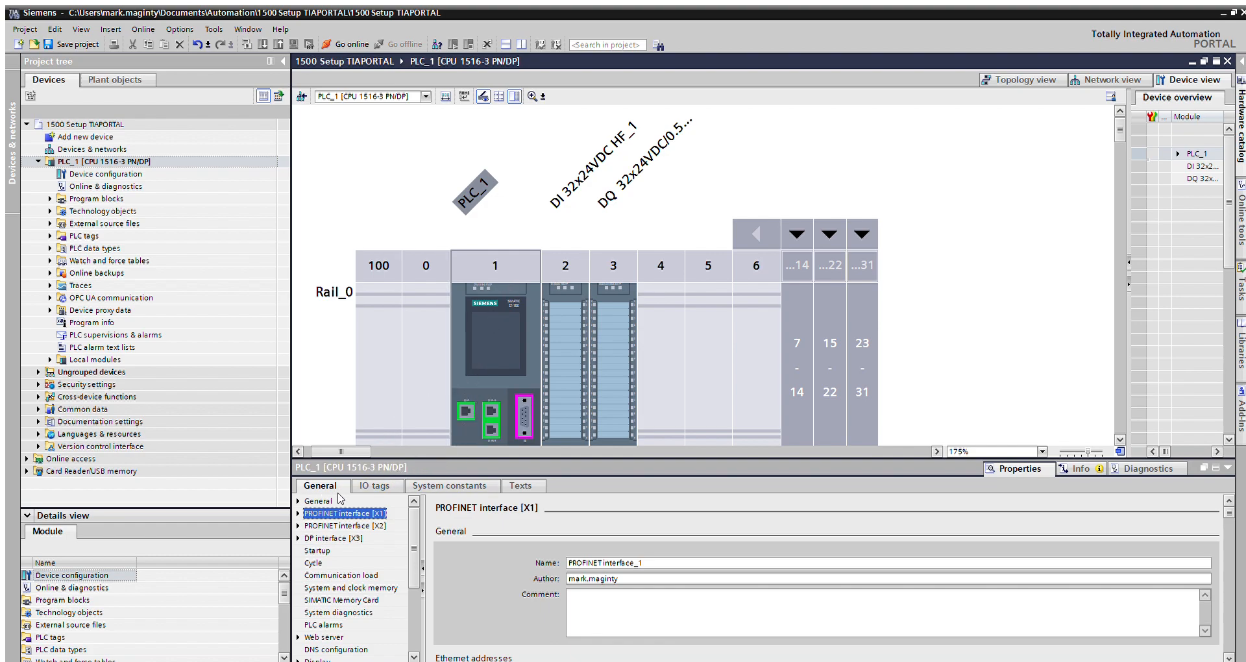
pyautogui.scroll(-3)
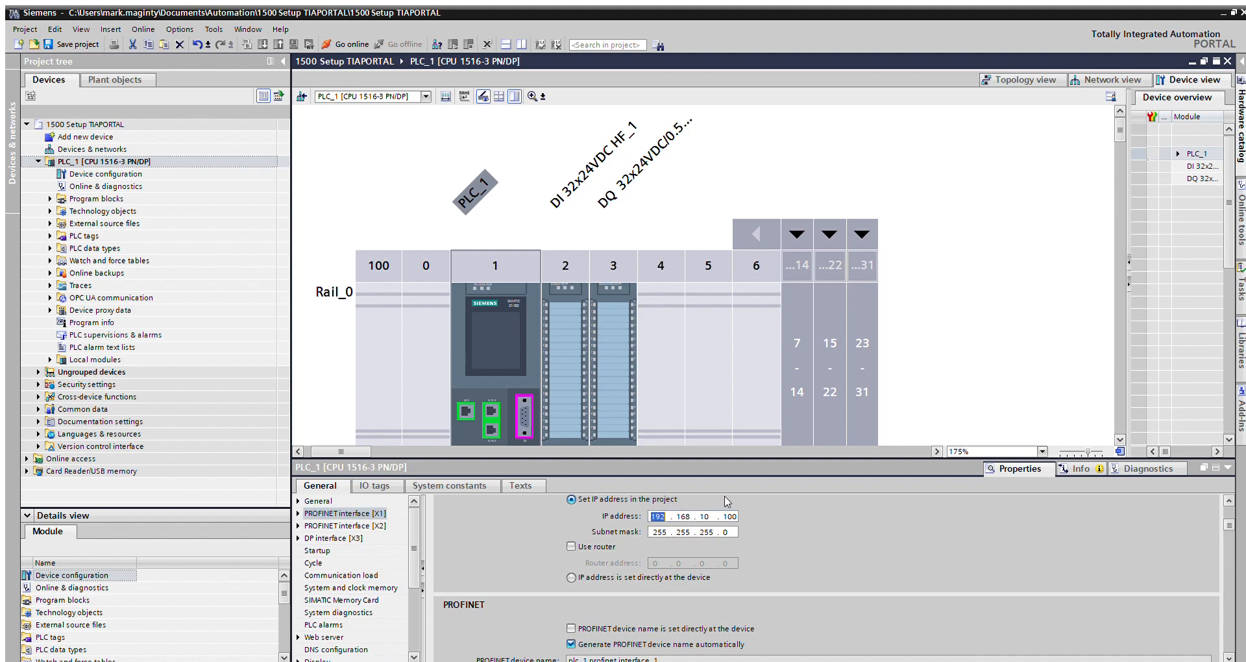
pyautogui.moveTo(780, 527)
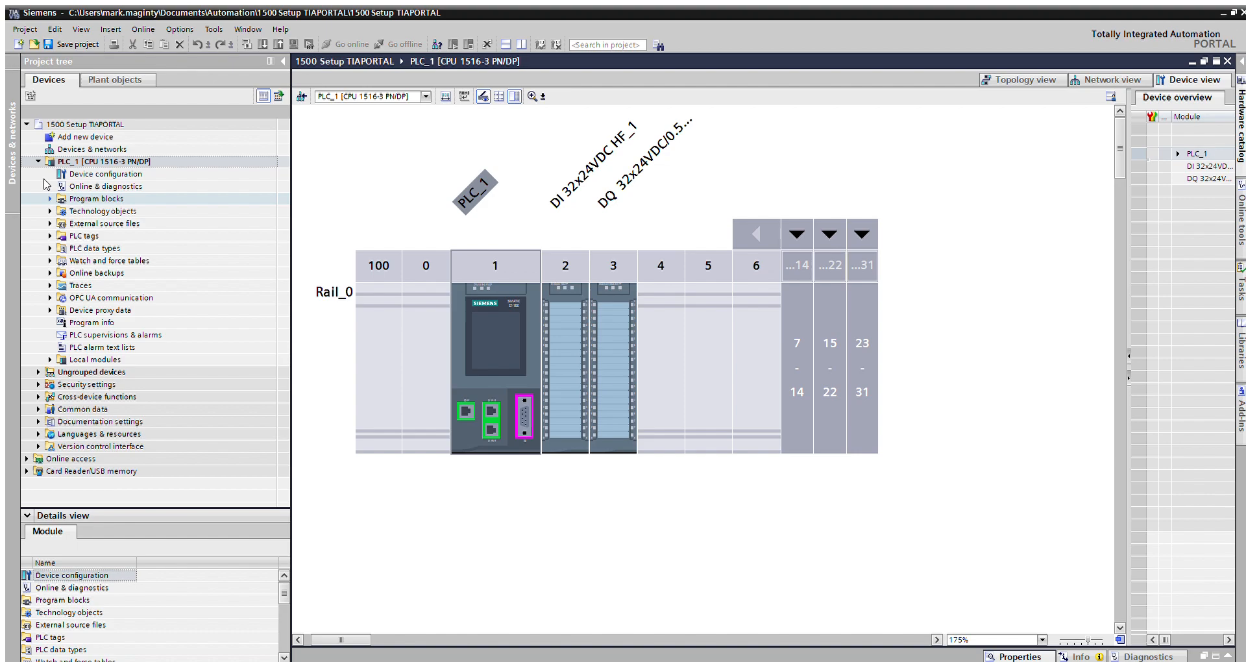
# In Main [OB1], add coil Q0.0 to Network 1 and NC contact %I0.0 to Network 2
pyautogui.click(49, 198)
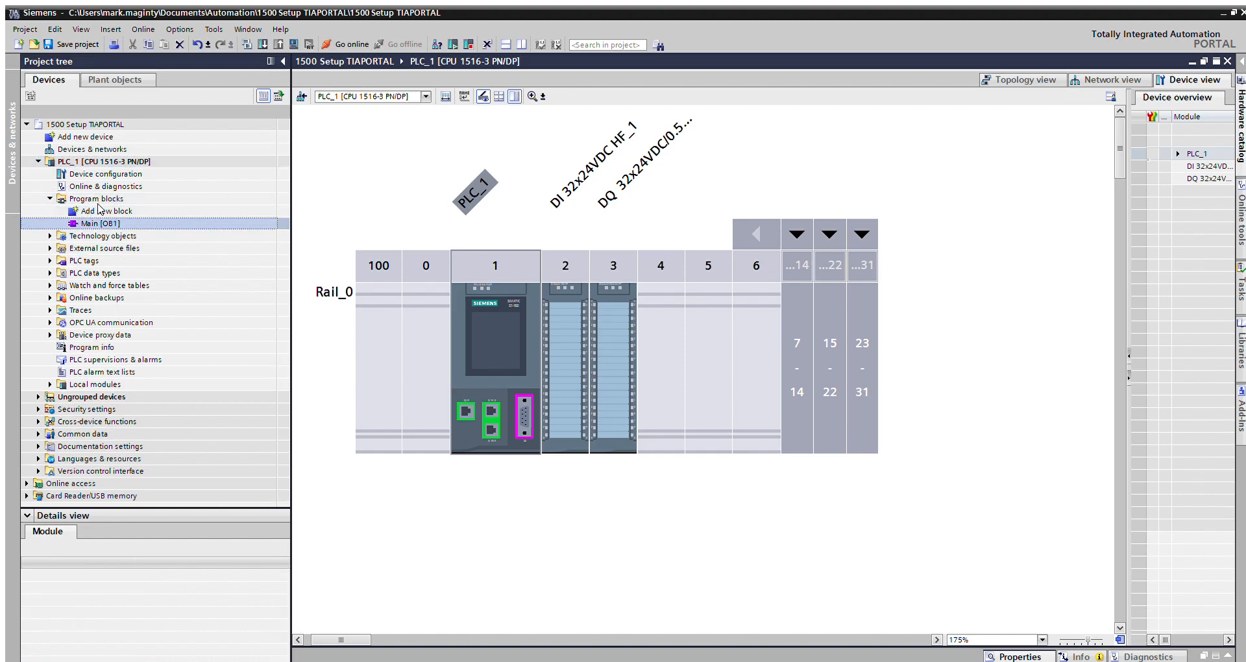
pyautogui.doubleClick(92, 223)
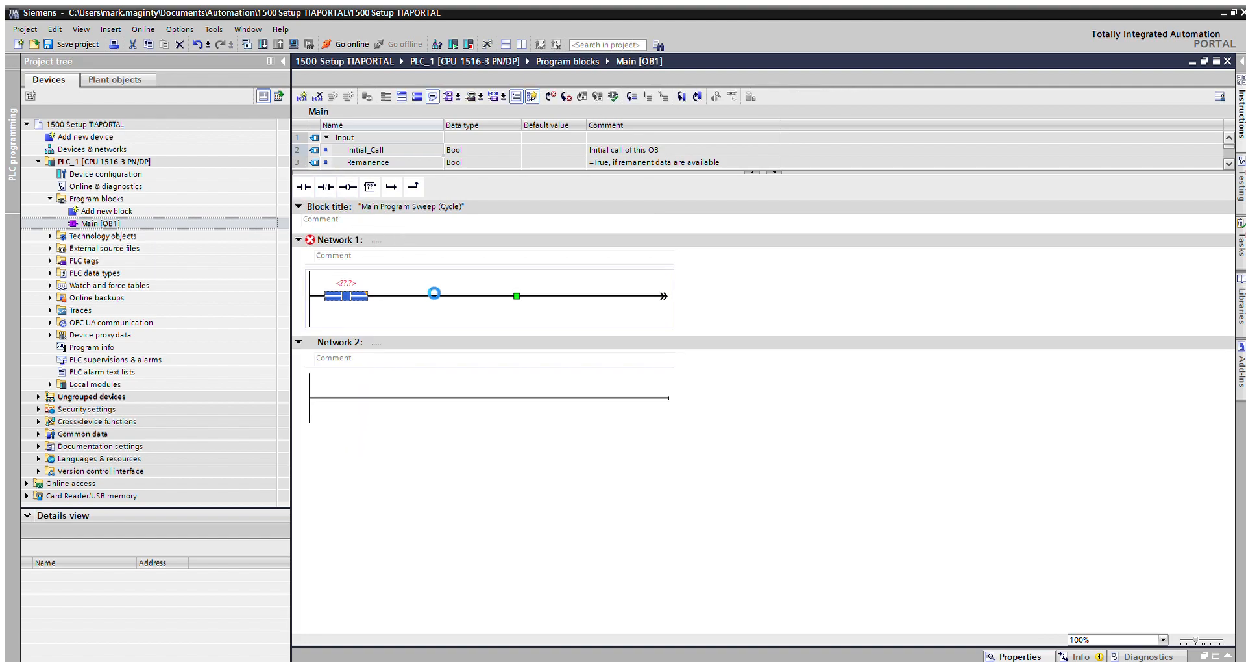
pyautogui.click(347, 186)
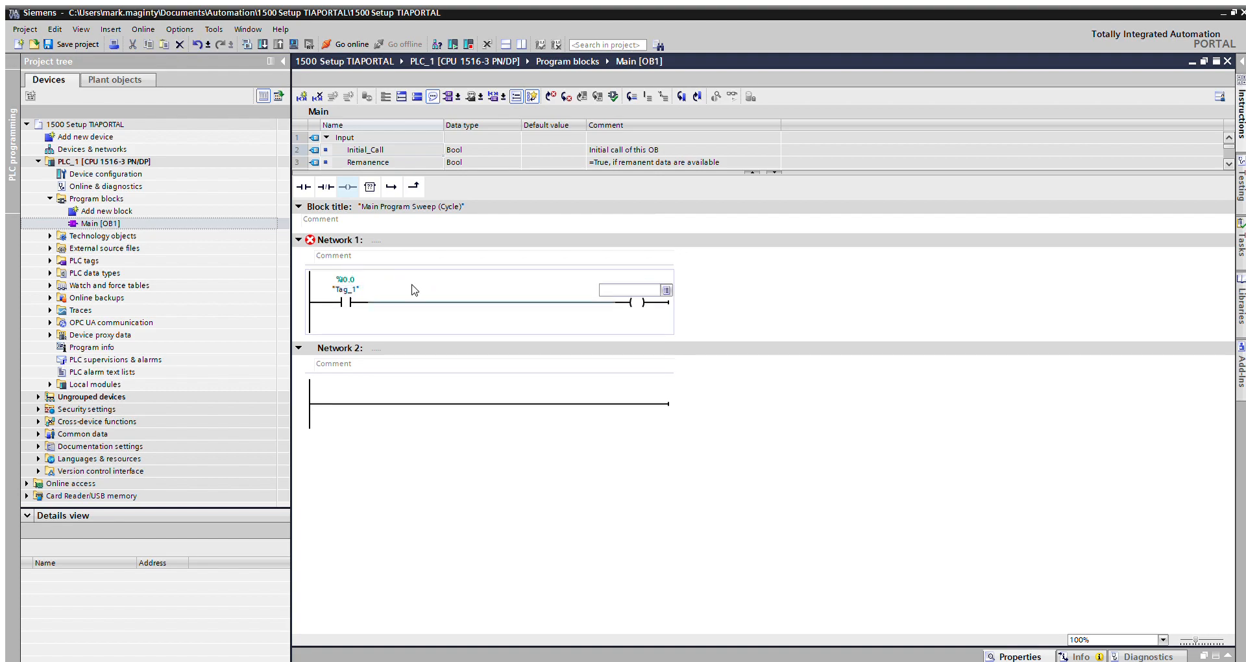
pyautogui.write('q0.0')
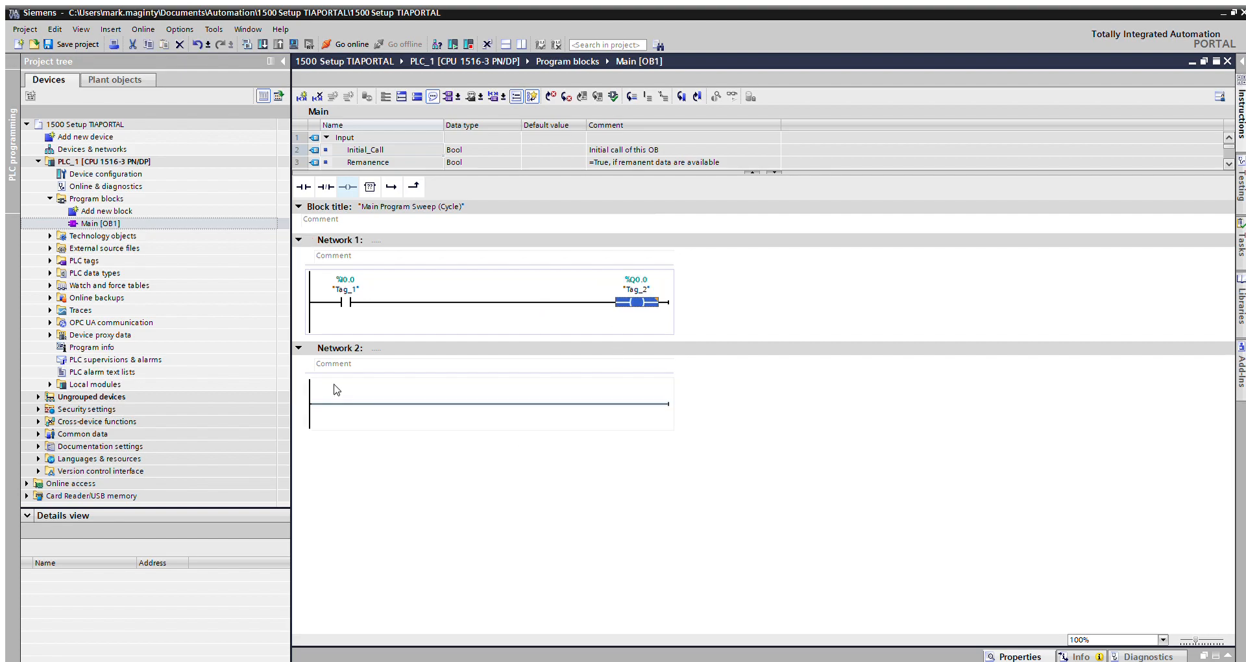
pyautogui.click(325, 187)
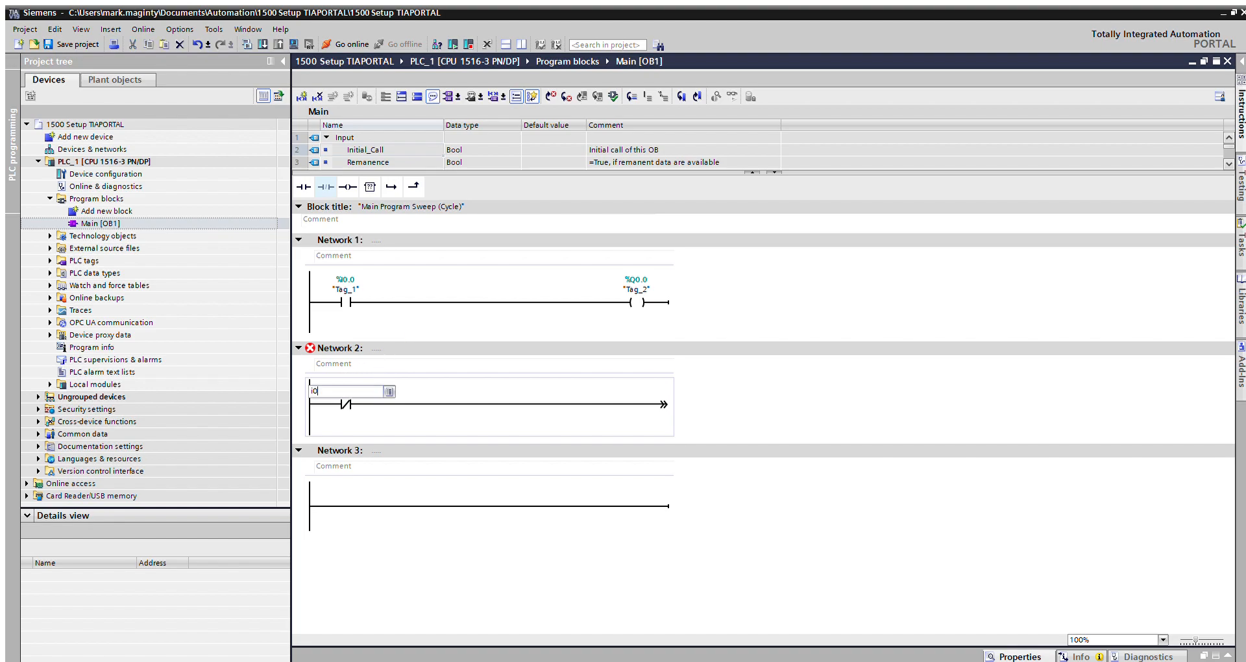
pyautogui.write('%I0.0')
pyautogui.write('q0.1')
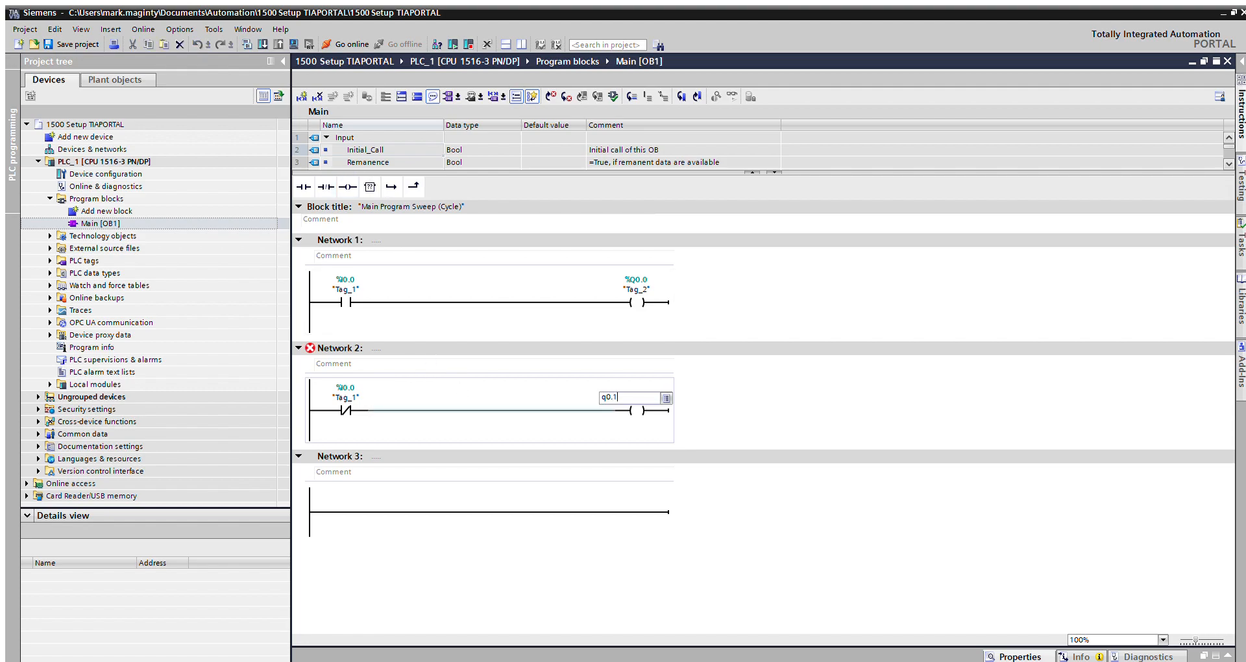
pyautogui.press('Return')
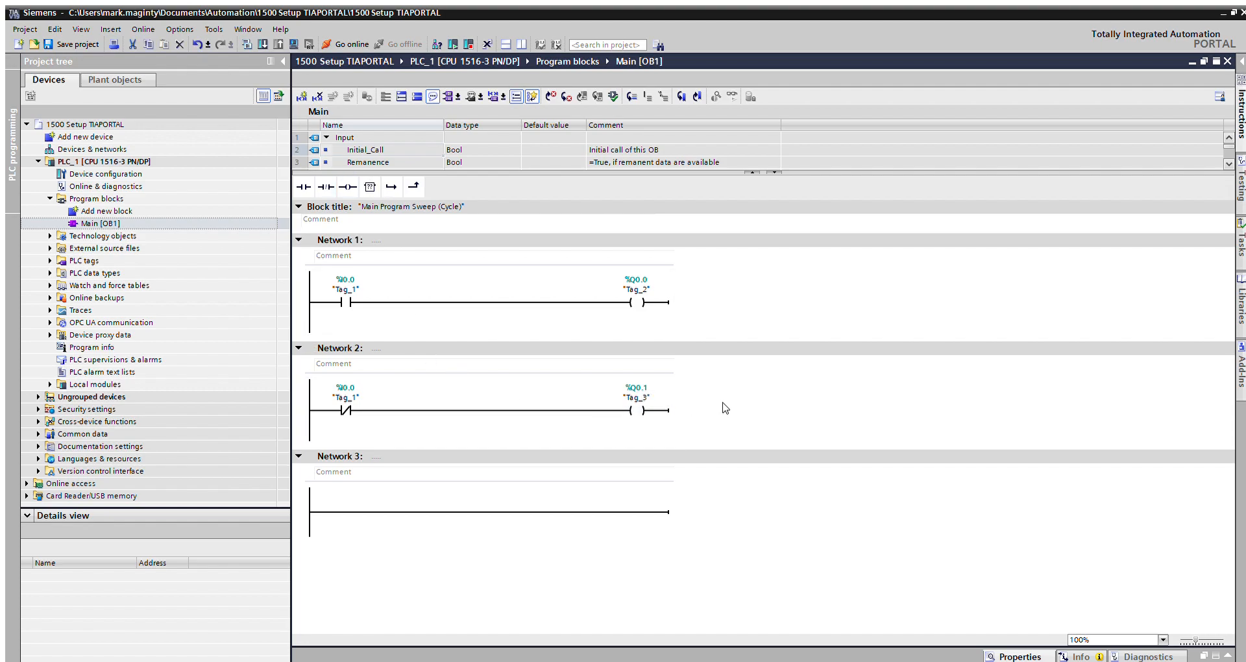
# Expand the PLC tags folder, then reopen Main [OB1] and select PLC_1
pyautogui.click(51, 261)
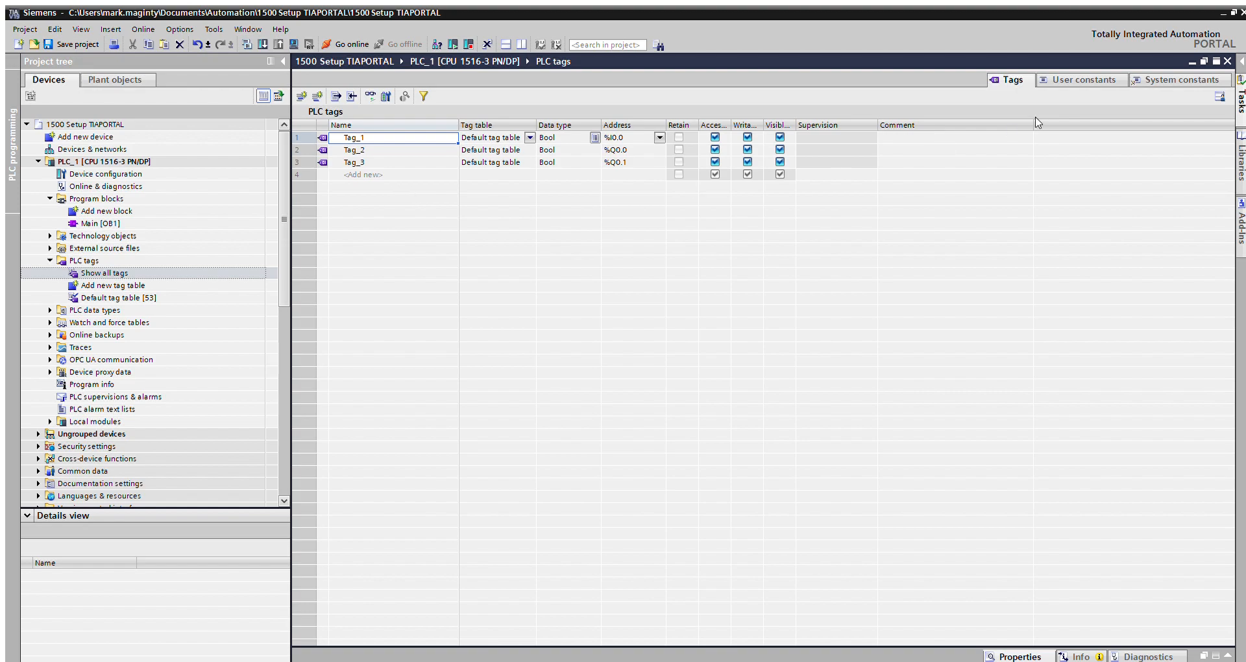
pyautogui.doubleClick(99, 223)
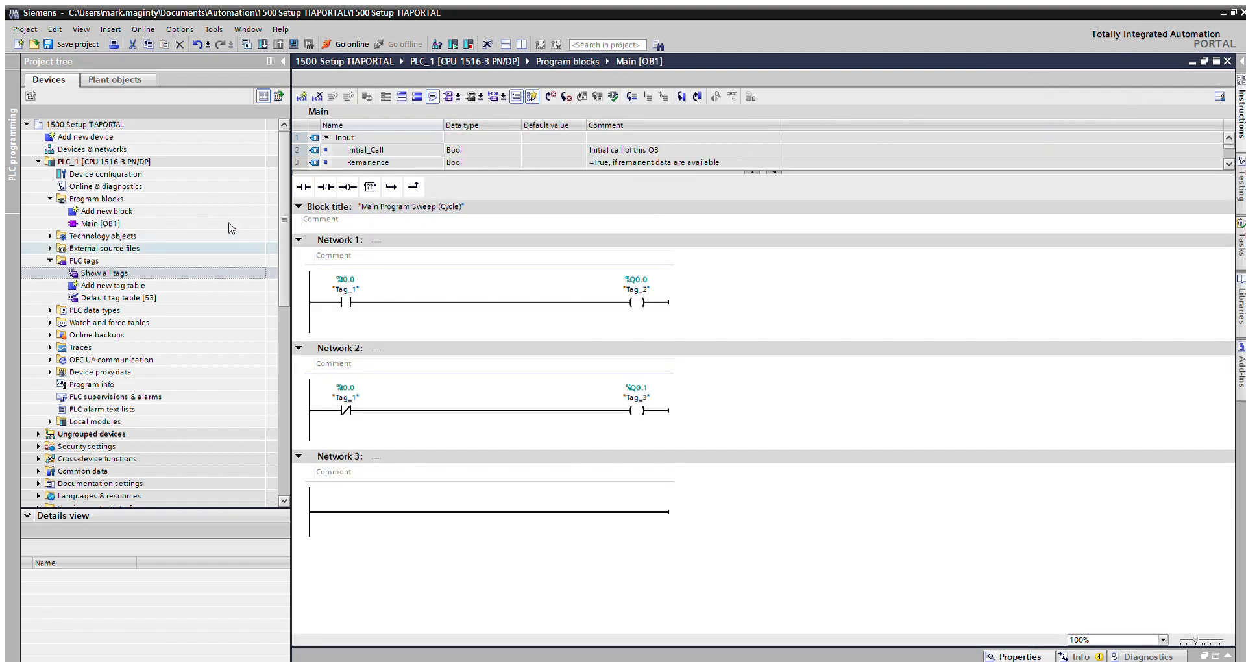
pyautogui.click(107, 162)
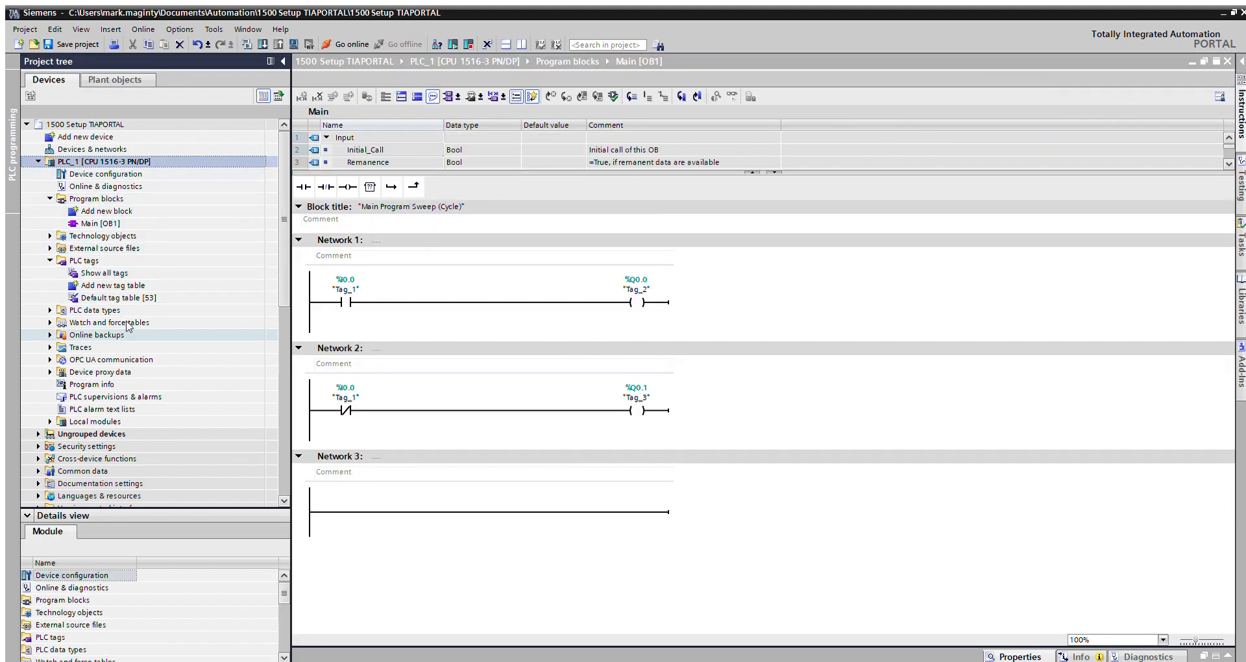
pyautogui.moveTo(328, 203)
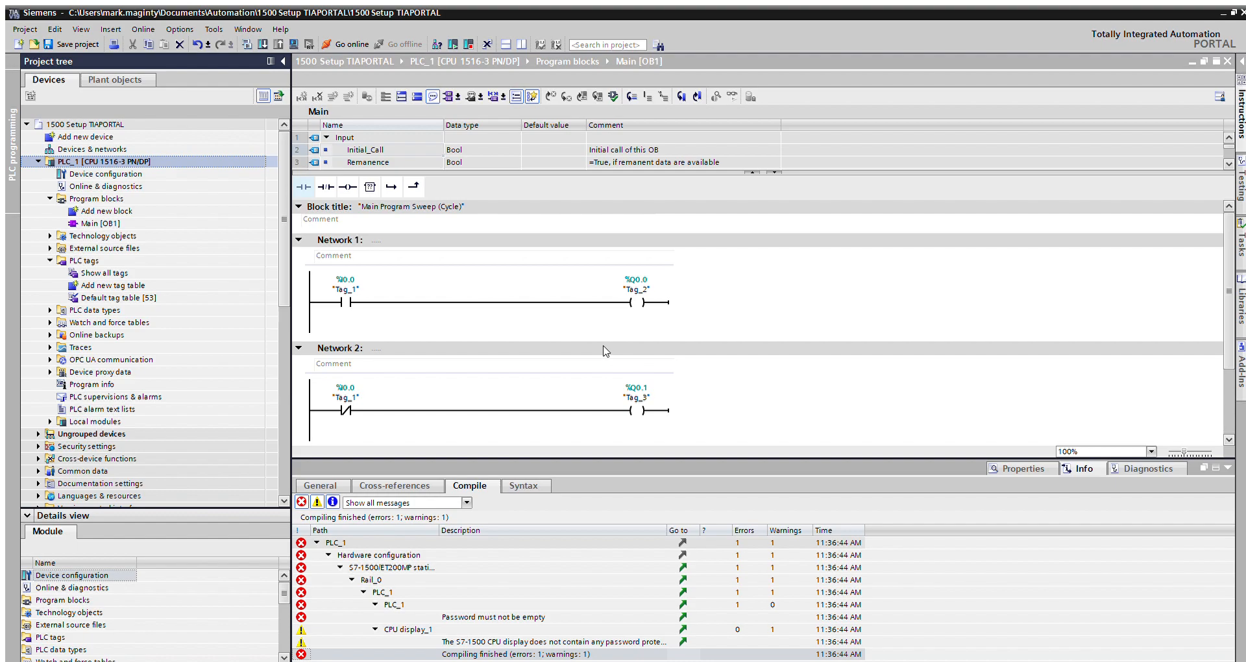
pyautogui.moveTo(628, 374)
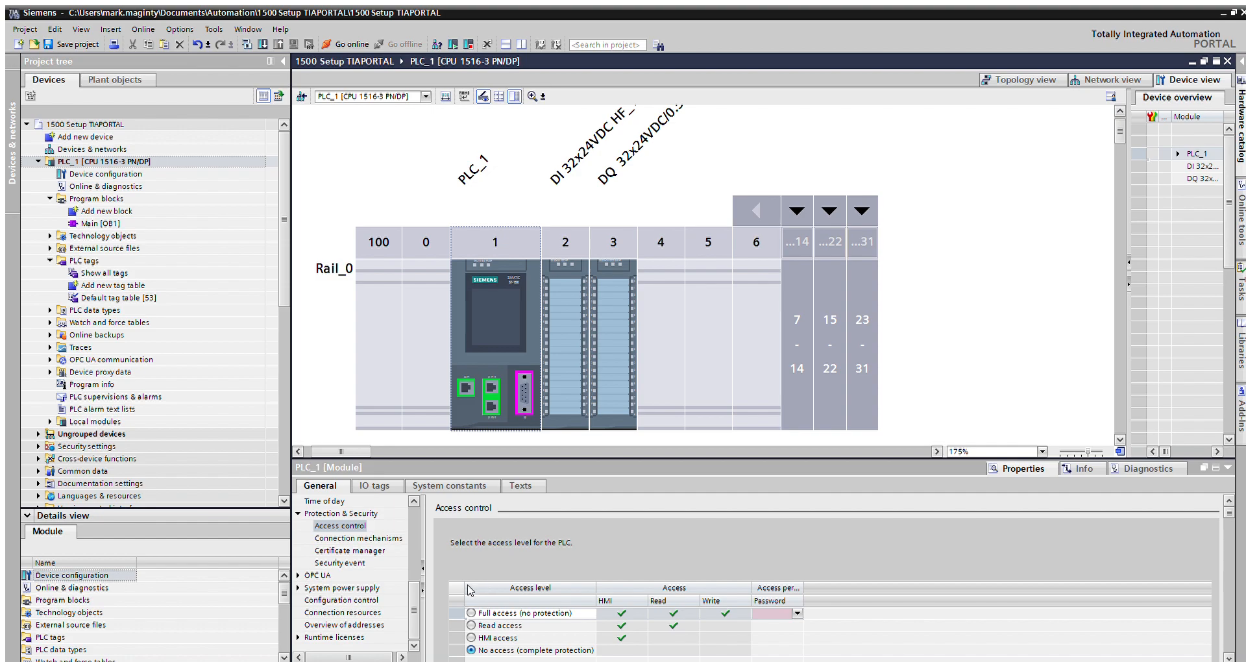
# Set PLC_1's access level to full access (no protection)
pyautogui.click(471, 613)
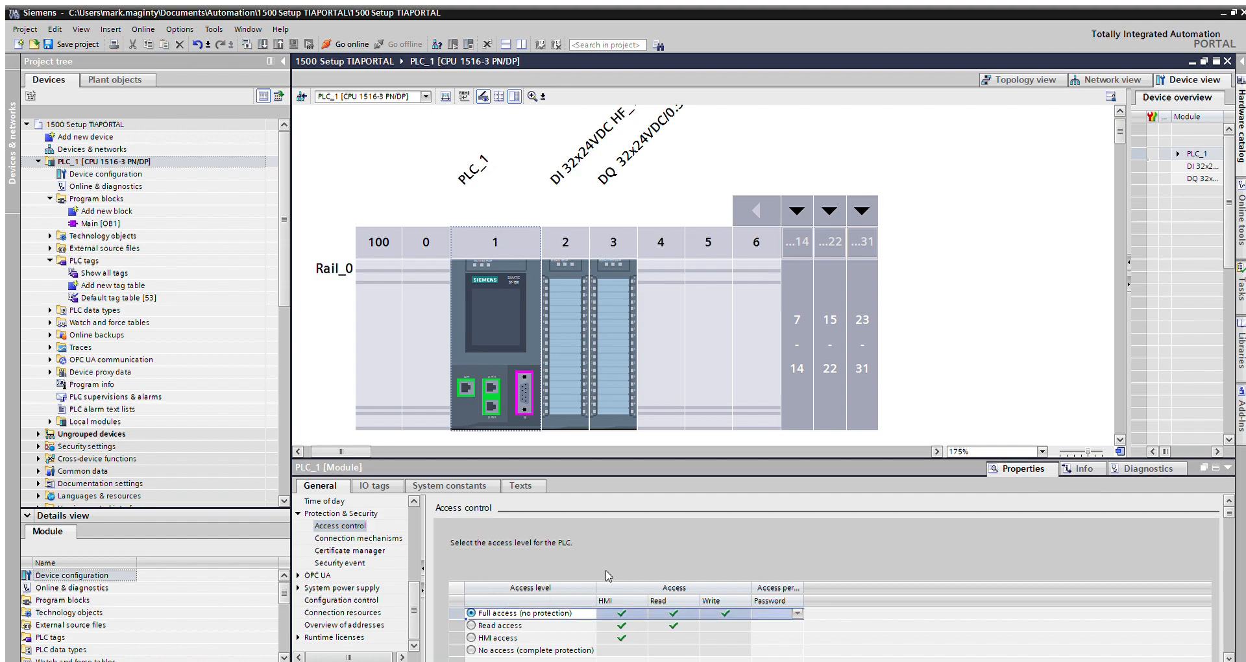
pyautogui.moveTo(813, 602)
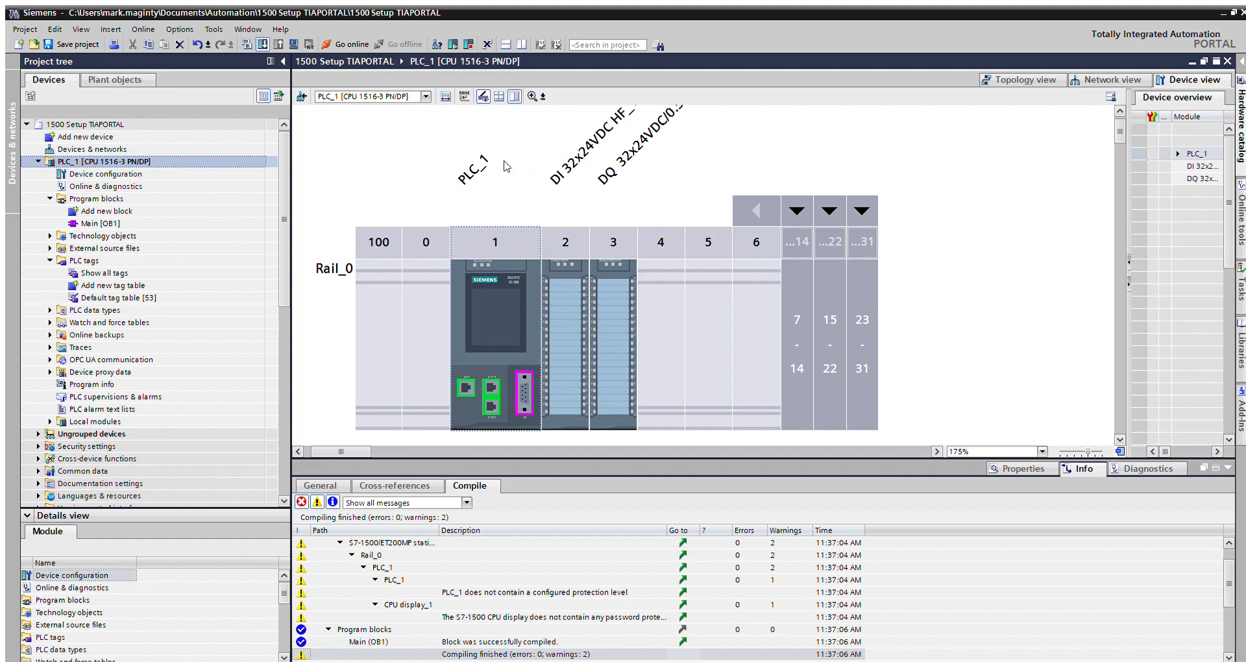
pyautogui.moveTo(753, 164)
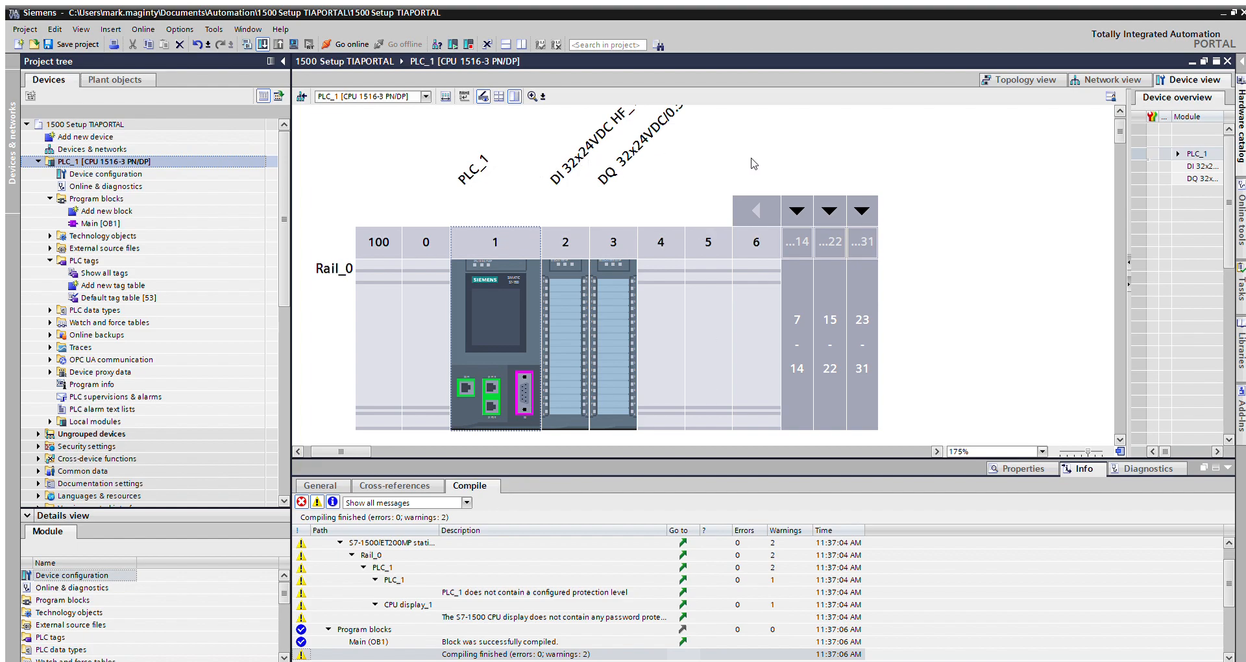
pyautogui.moveTo(764, 158)
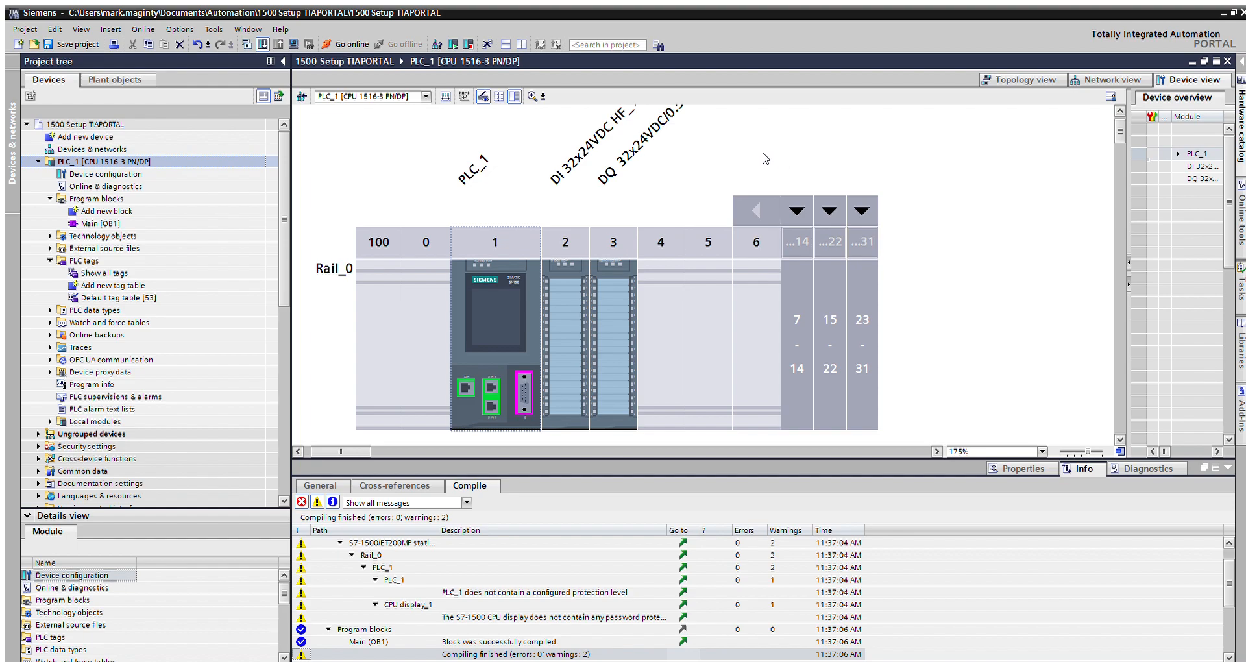
pyautogui.moveTo(761, 156)
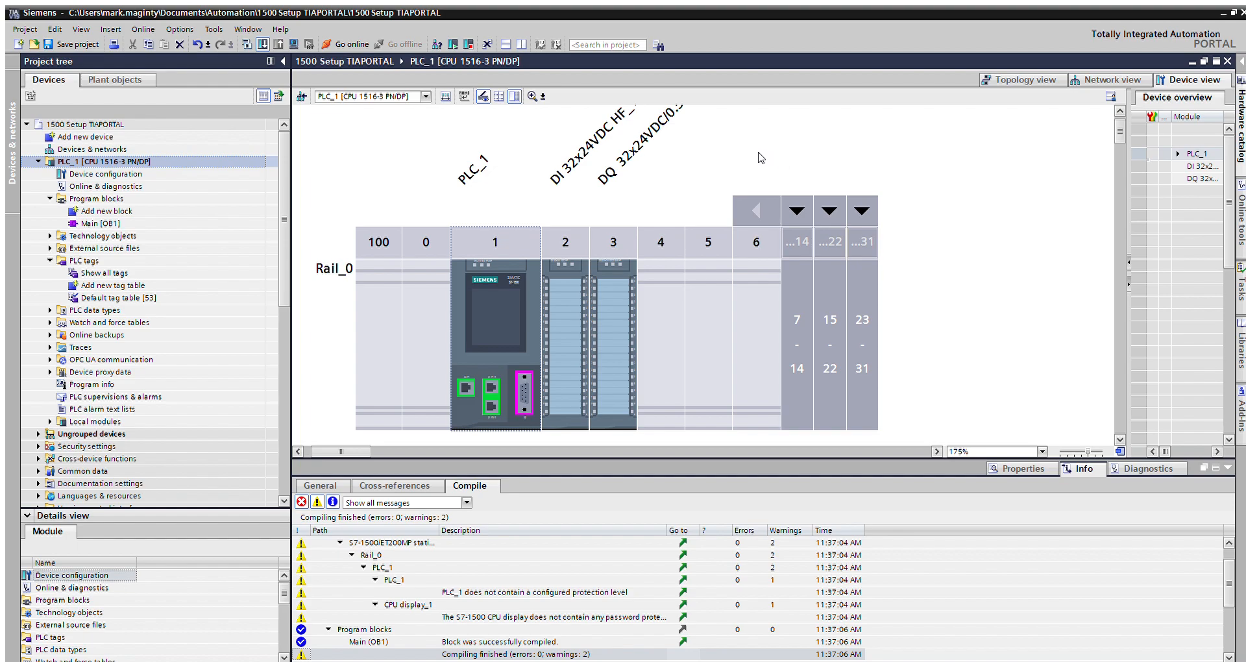
pyautogui.moveTo(512, 278)
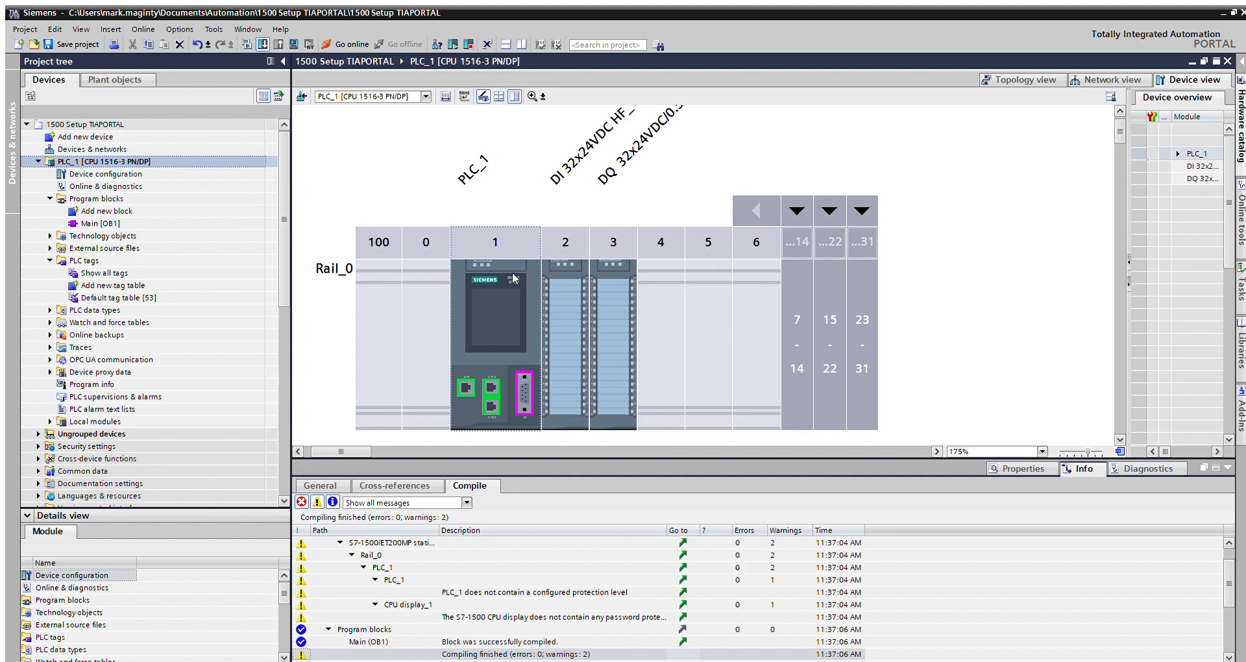
pyautogui.moveTo(803, 241)
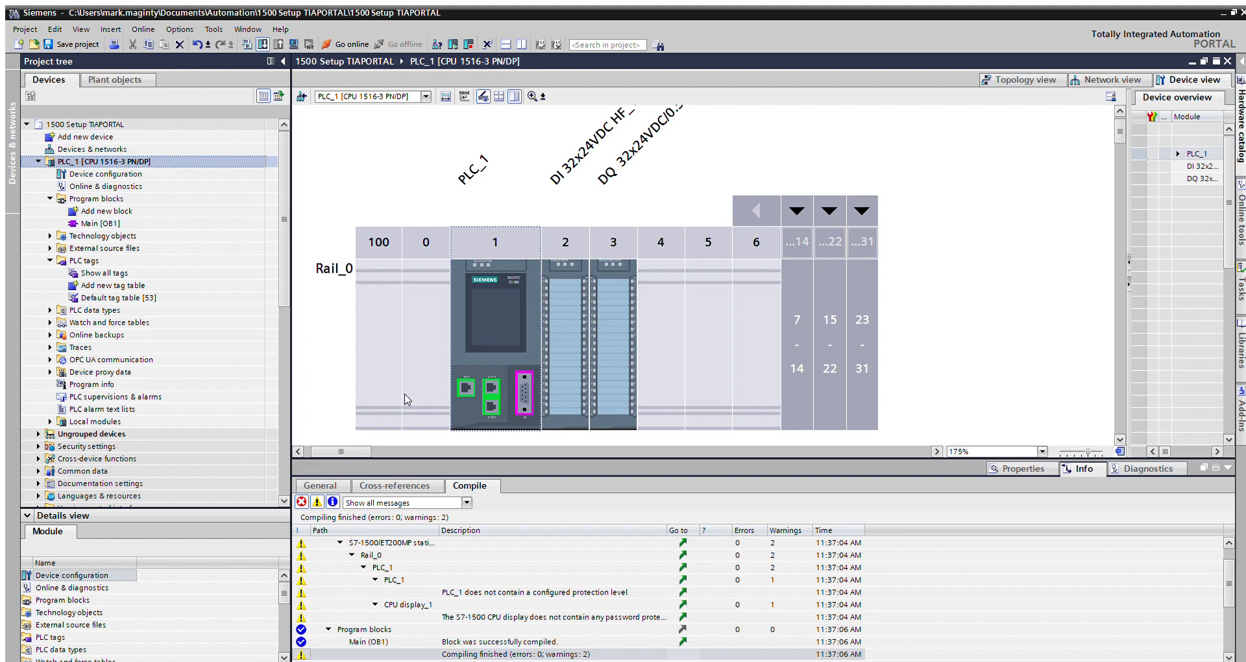
pyautogui.moveTo(770, 531)
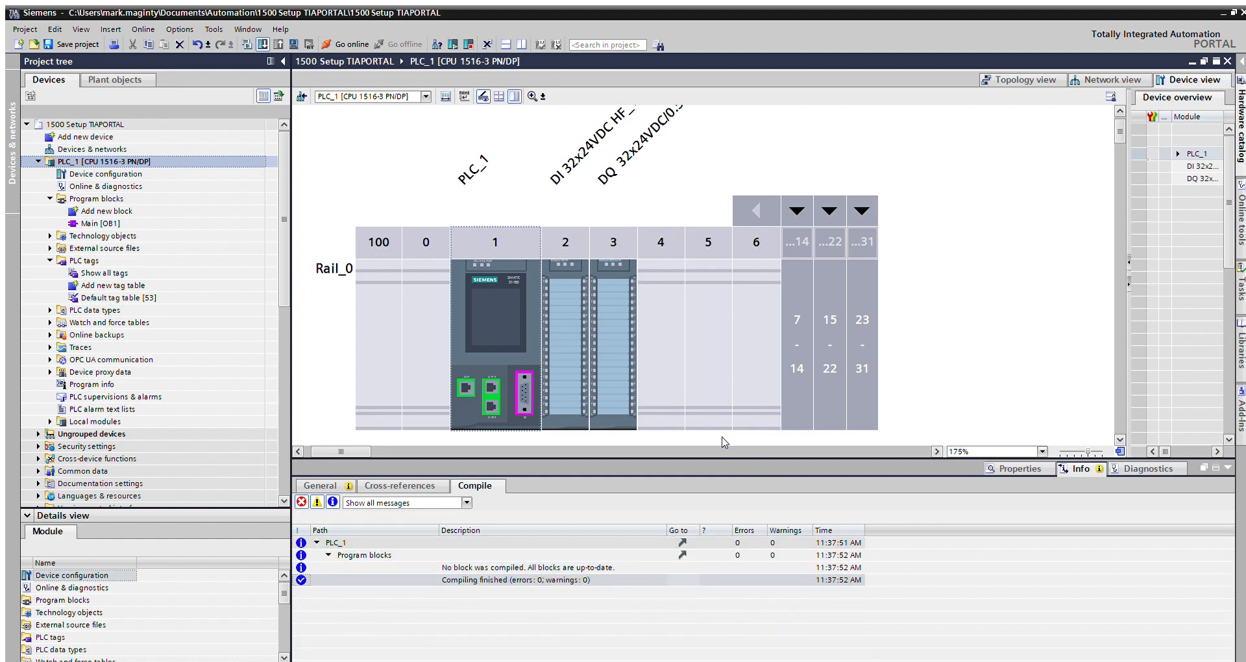
pyautogui.moveTo(713, 424)
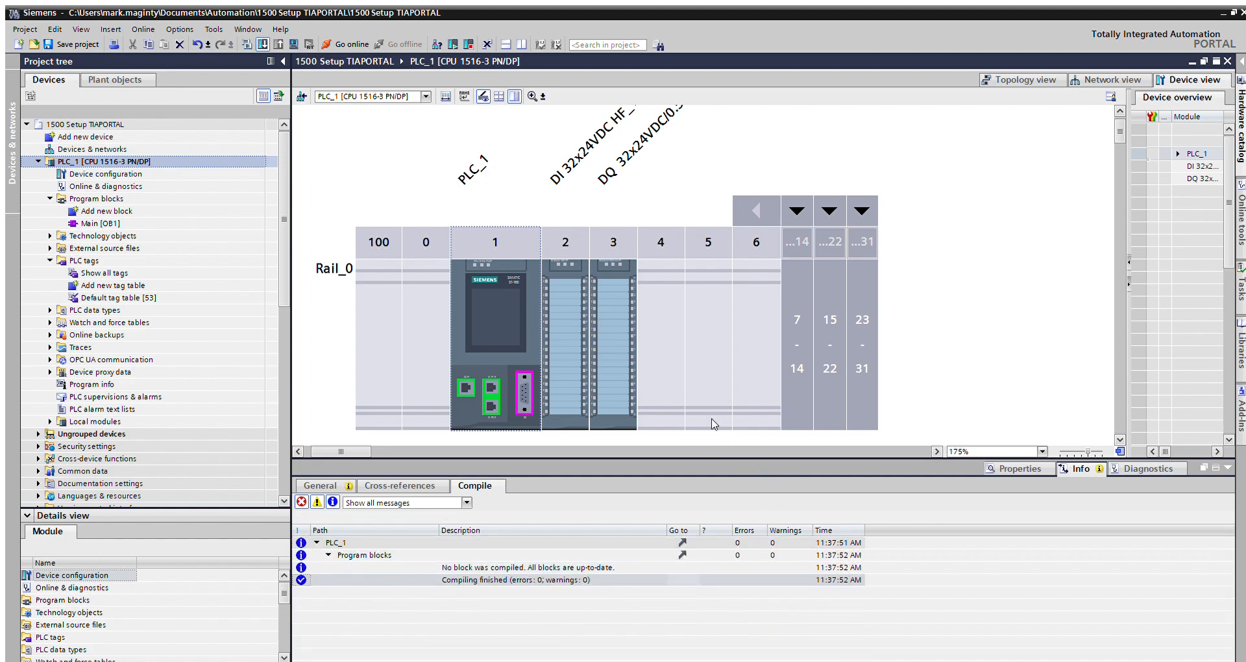
pyautogui.moveTo(516, 284)
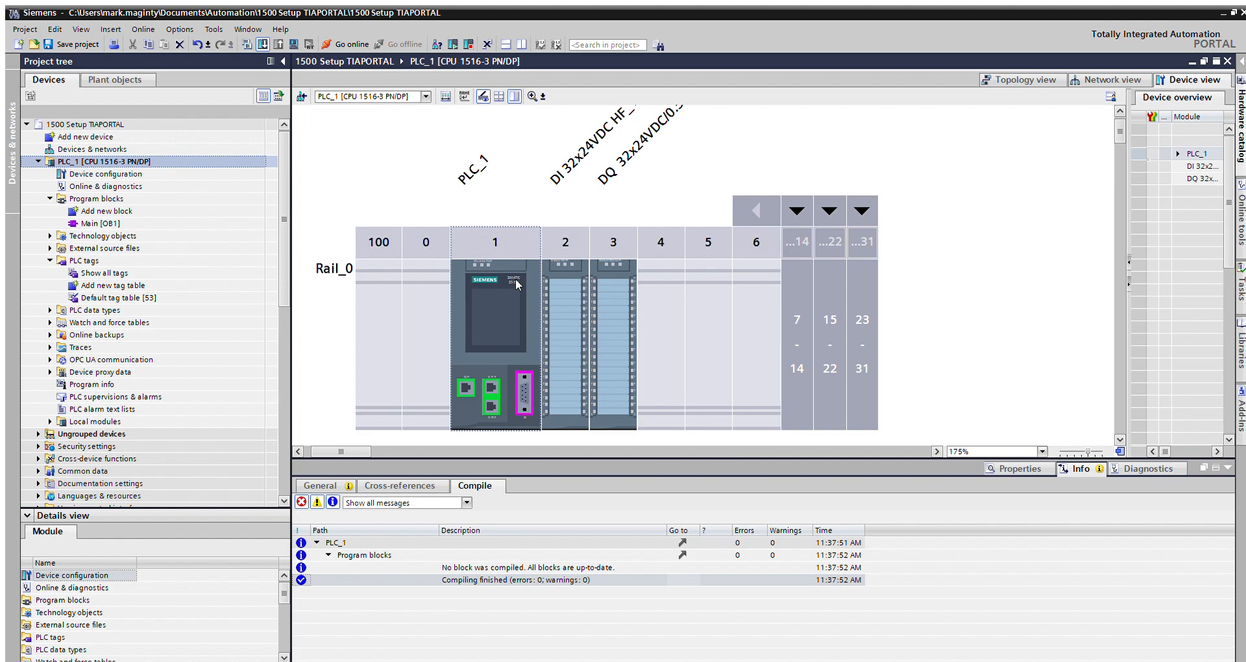
pyautogui.moveTo(463, 261)
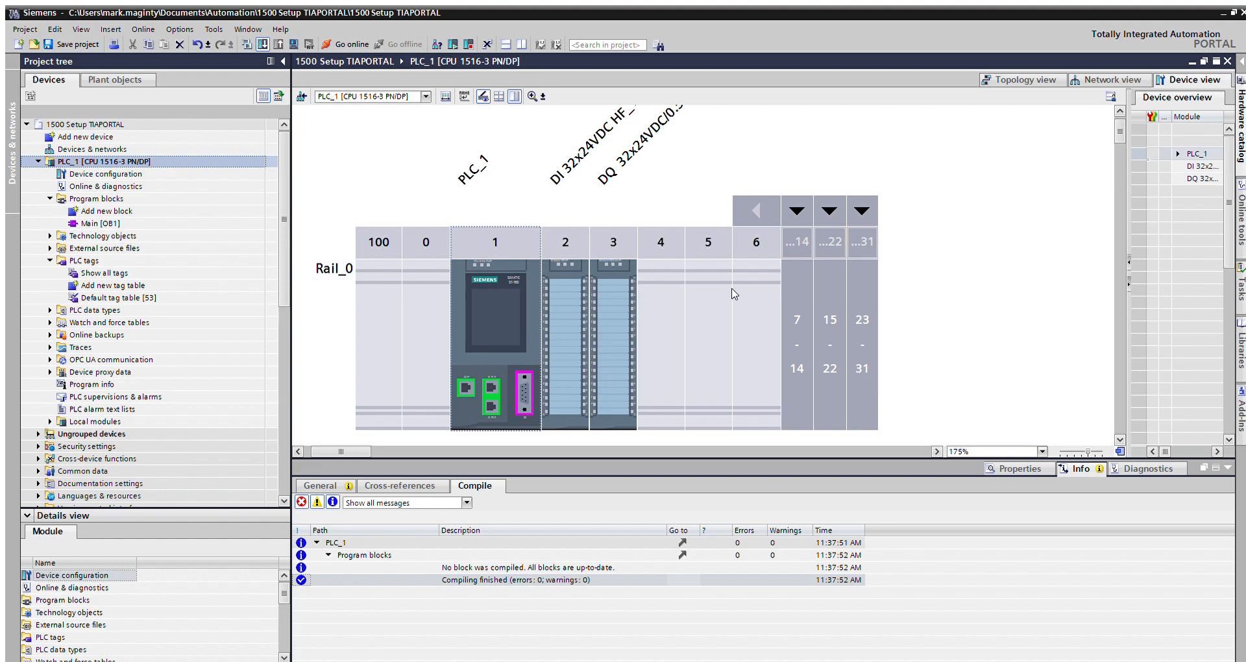
pyautogui.moveTo(620, 311)
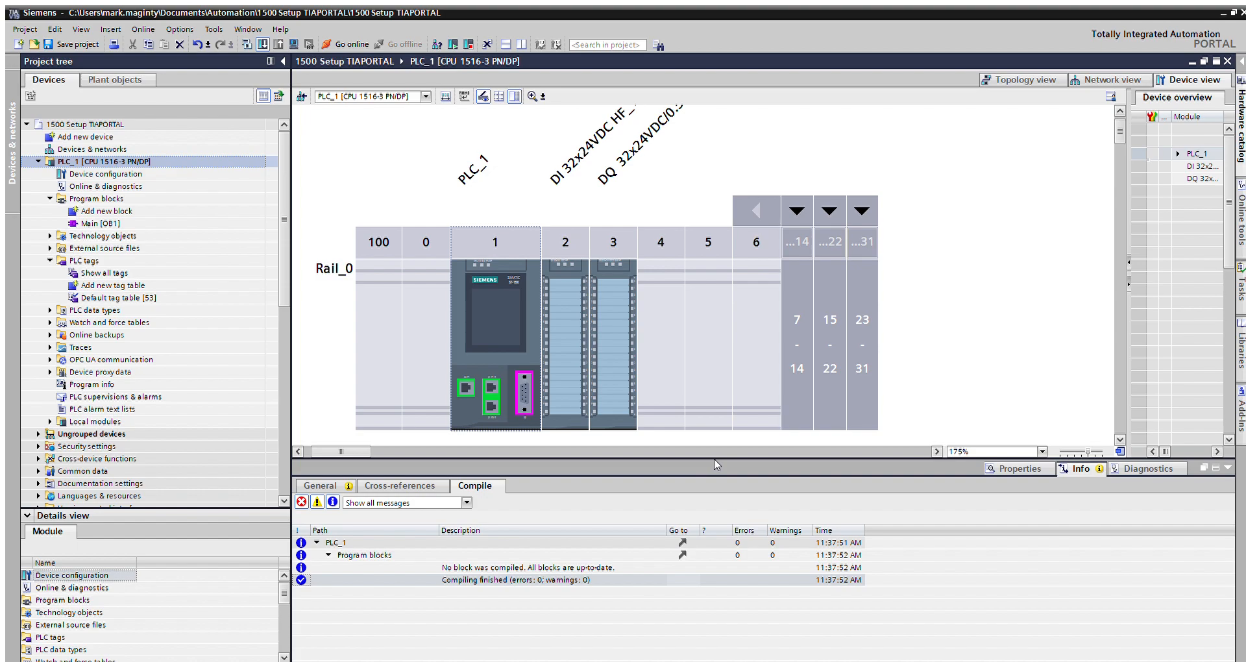
pyautogui.moveTo(864, 289)
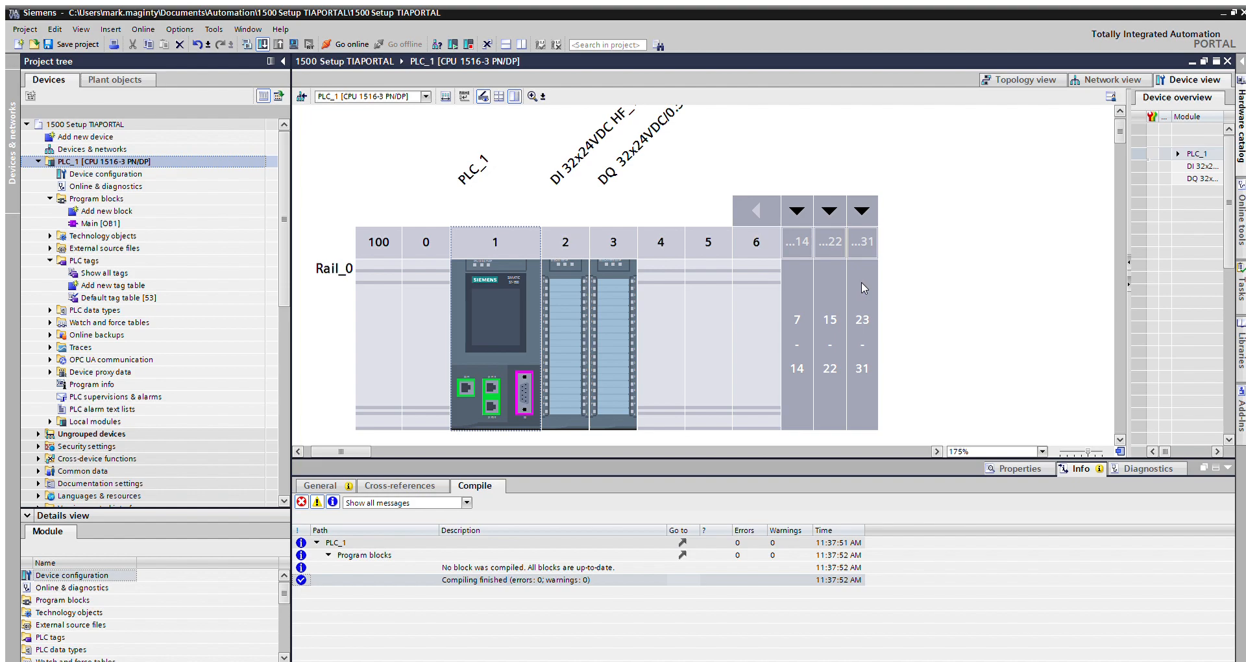
pyautogui.moveTo(822, 300)
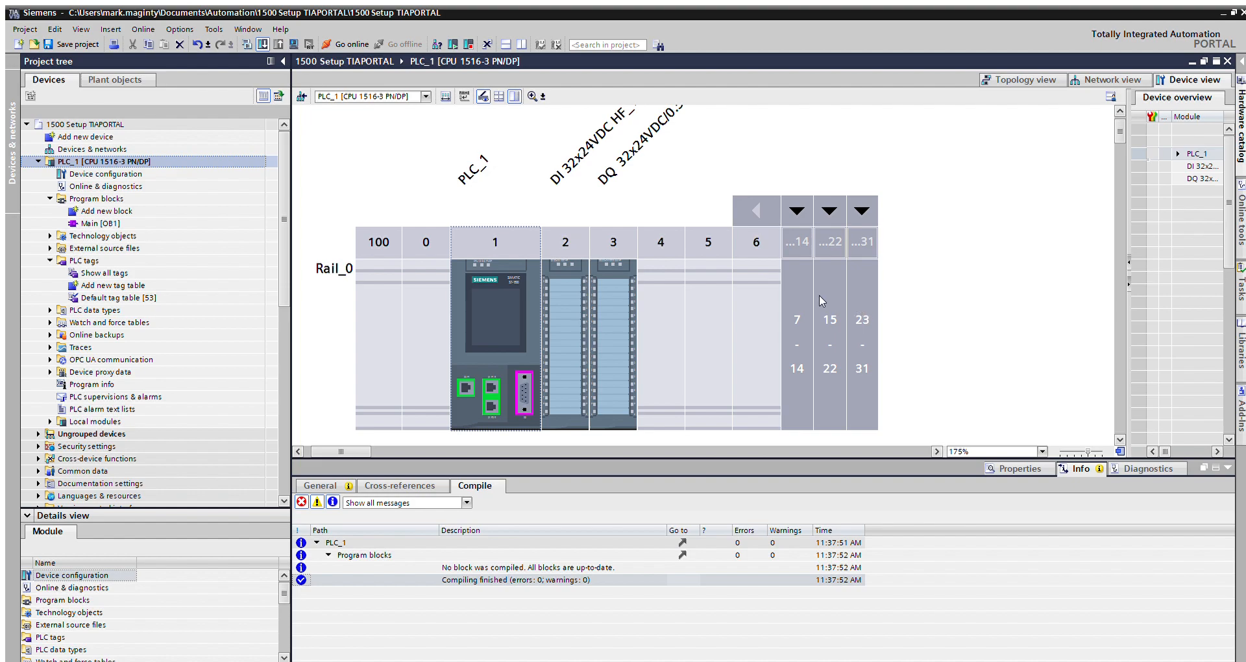
pyautogui.moveTo(651, 407)
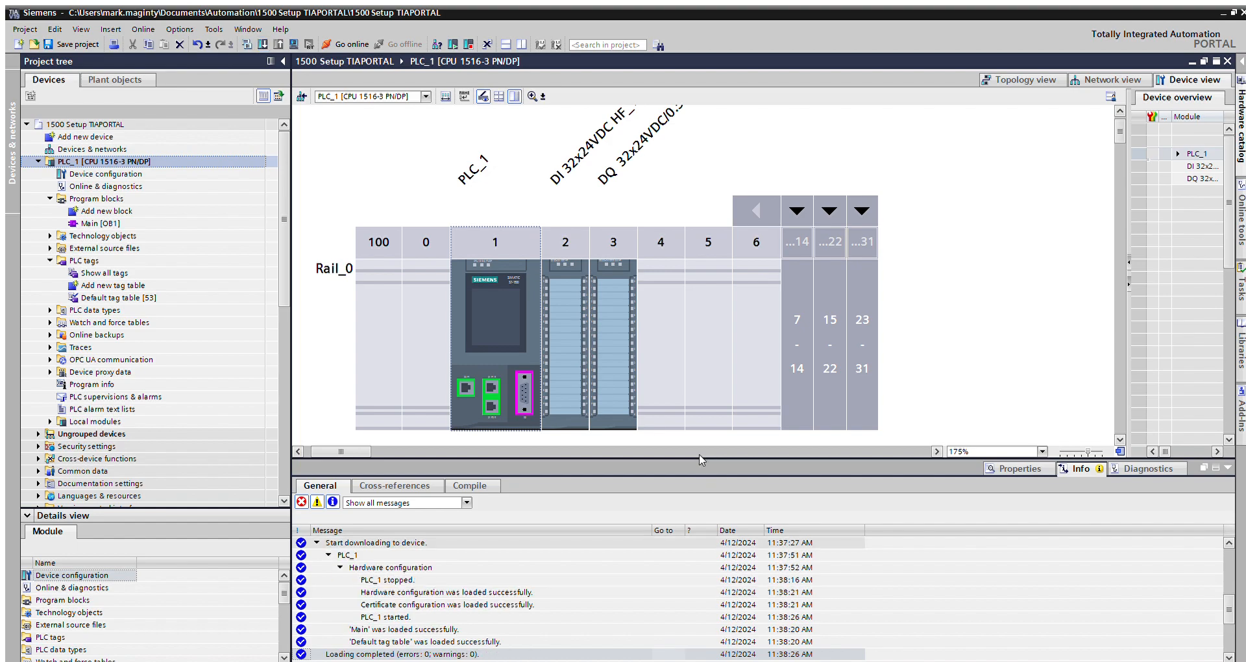
pyautogui.moveTo(686, 461)
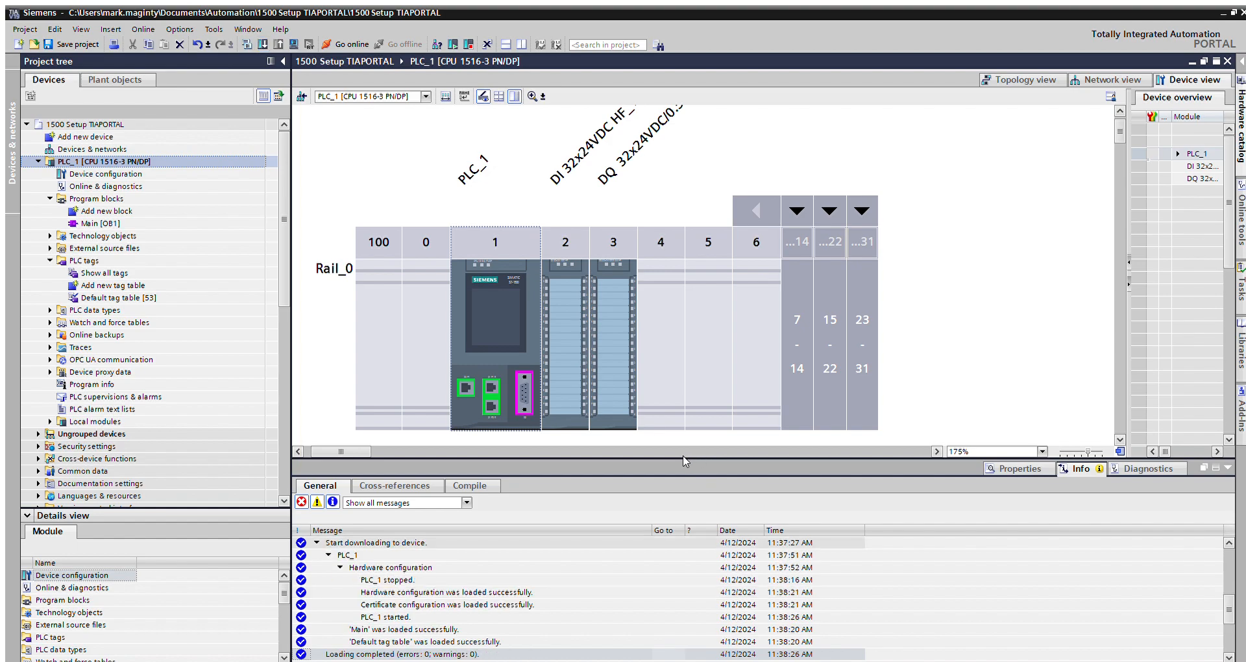
# Open Main [OB1], hide the project tree, and select the Tag_3 coil in network 2
pyautogui.click(99, 224)
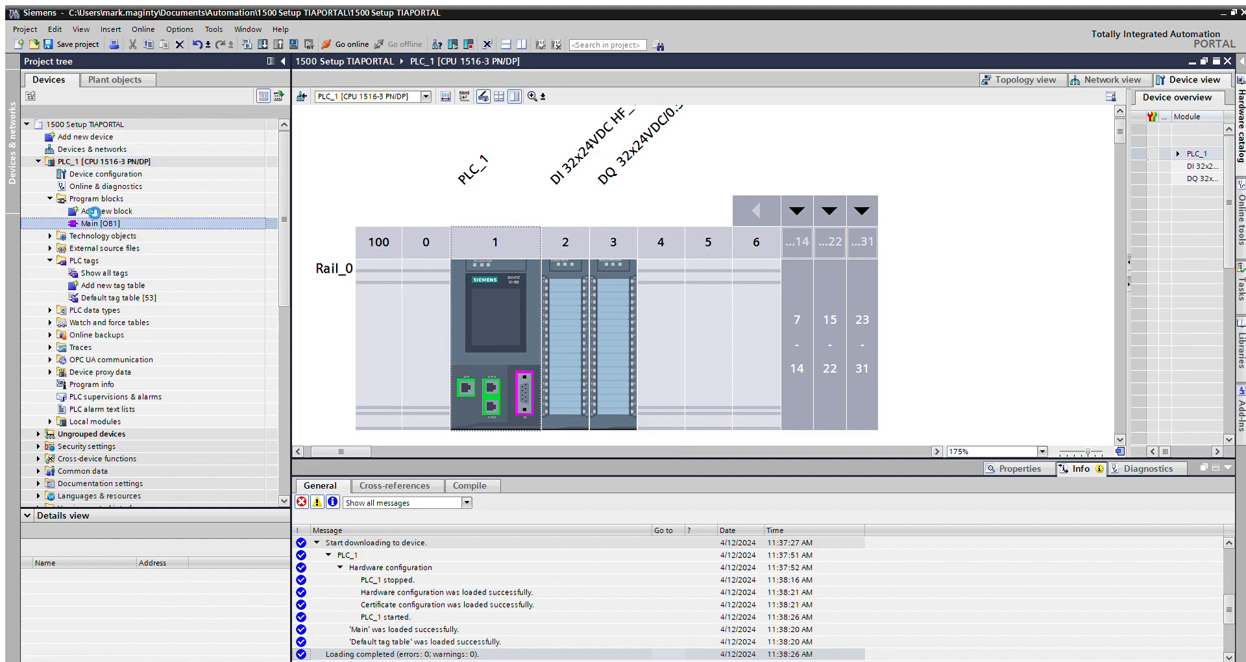
pyautogui.doubleClick(96, 224)
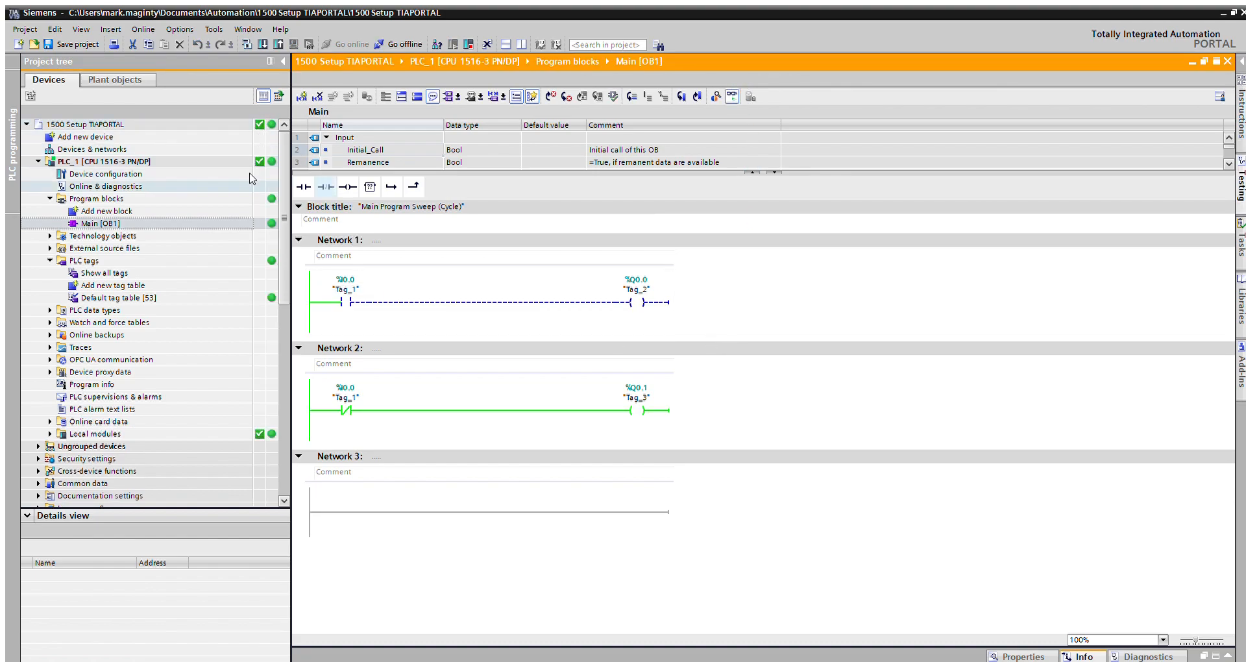
pyautogui.moveTo(252, 305)
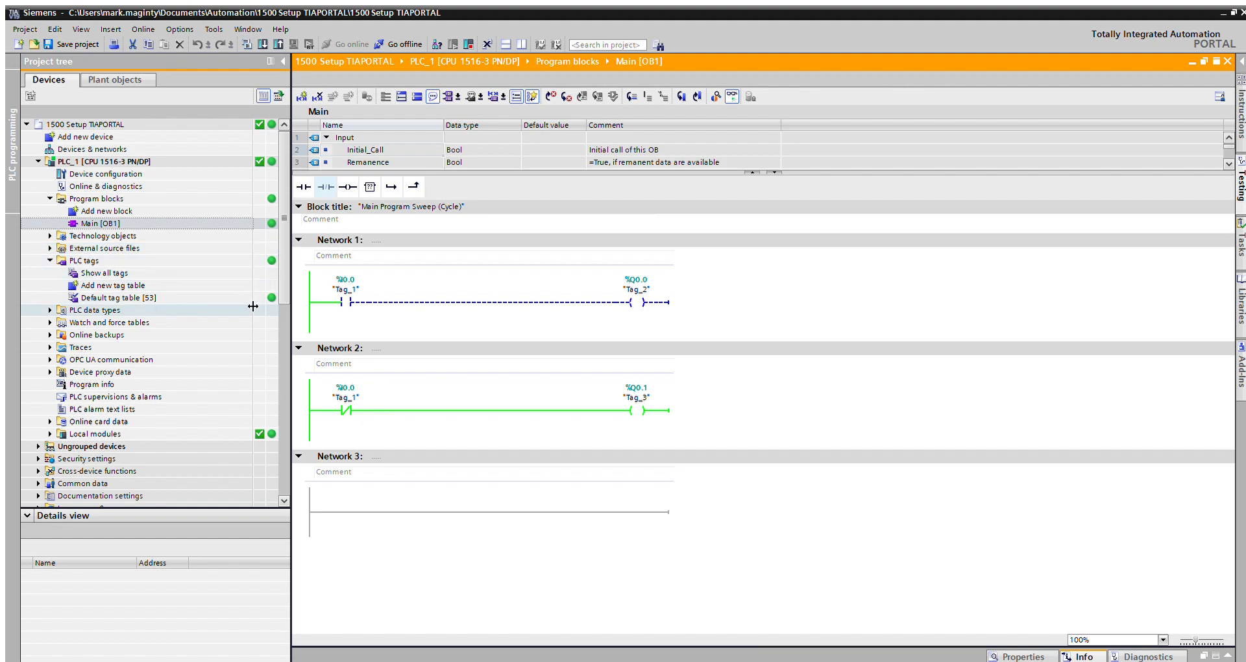
pyautogui.moveTo(713, 324)
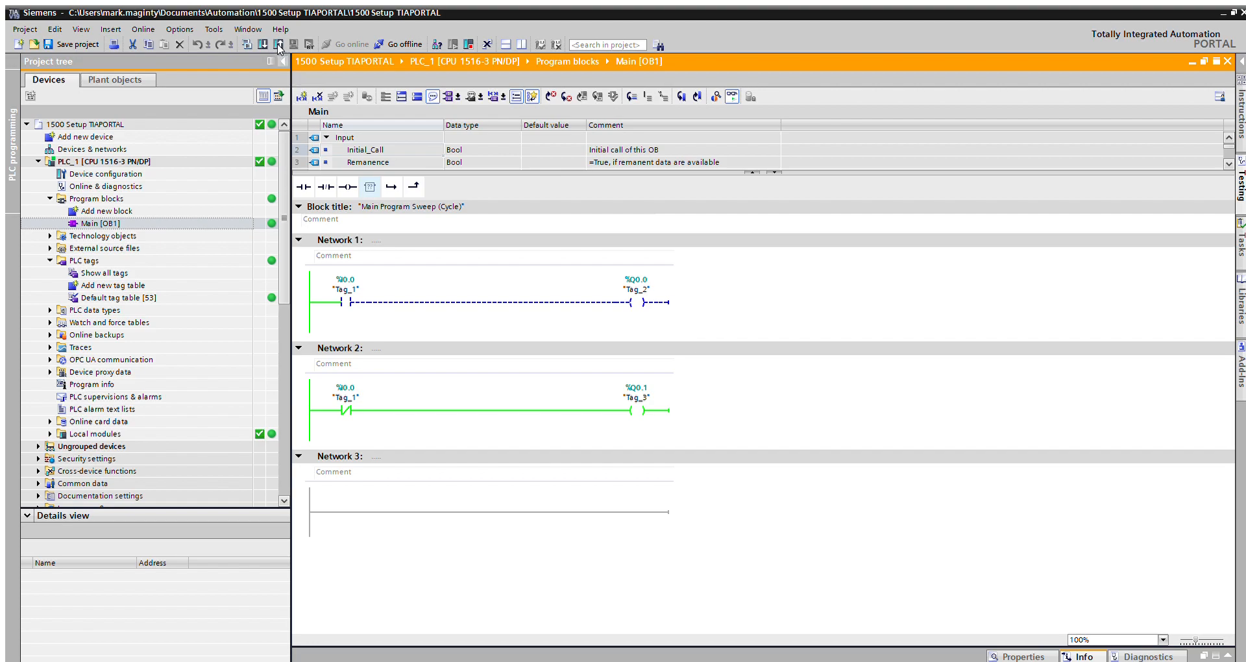
pyautogui.click(269, 61)
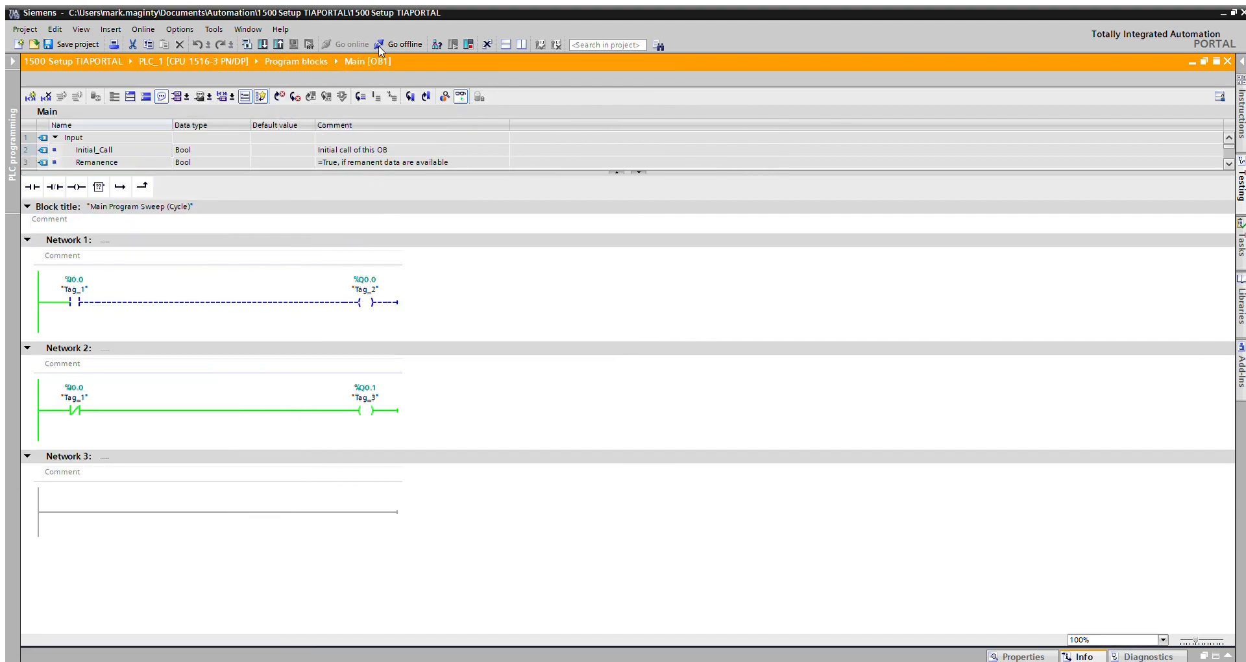
pyautogui.click(366, 410)
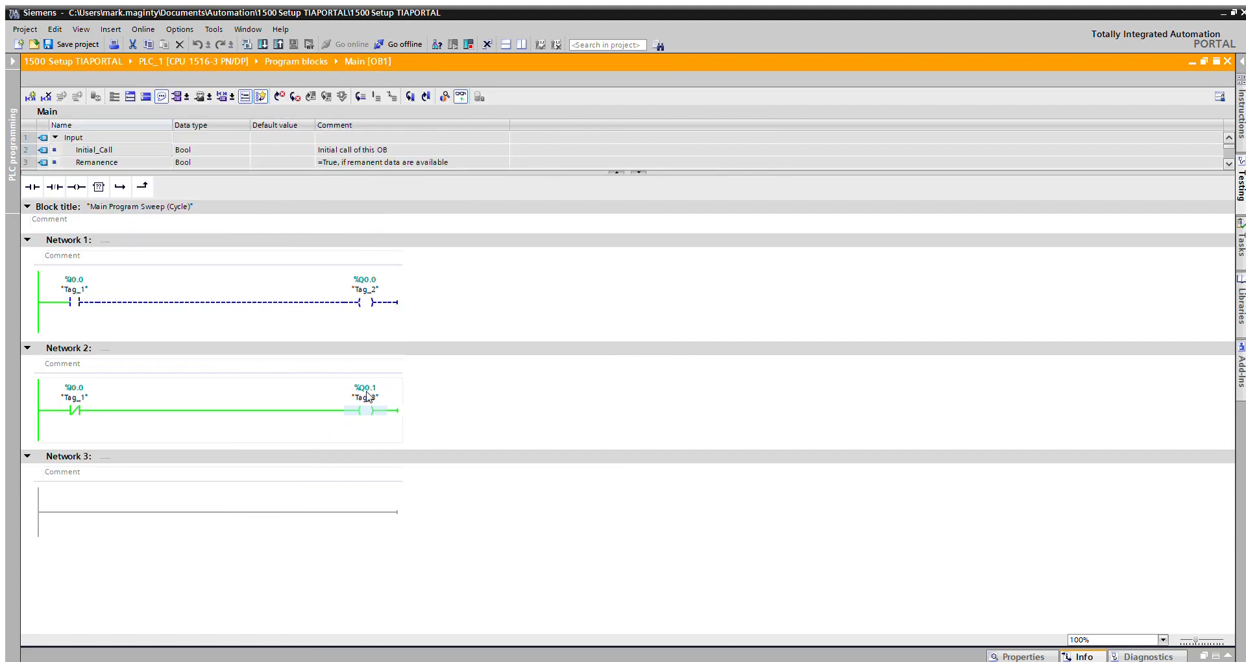